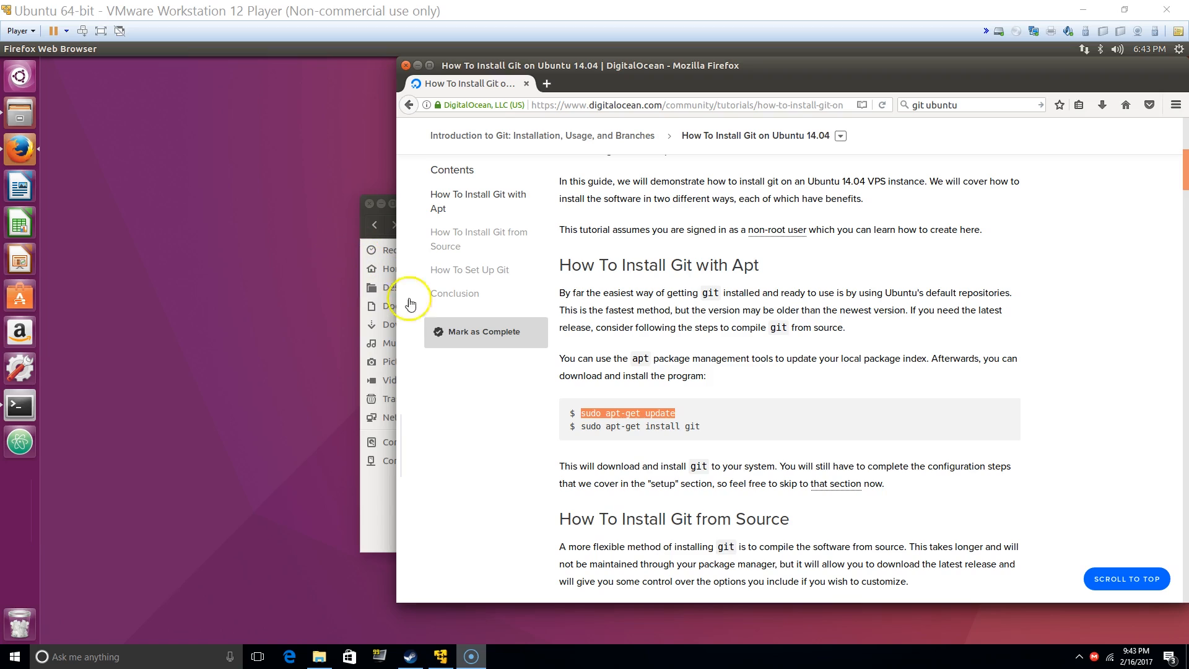
mouse_move(664, 414)
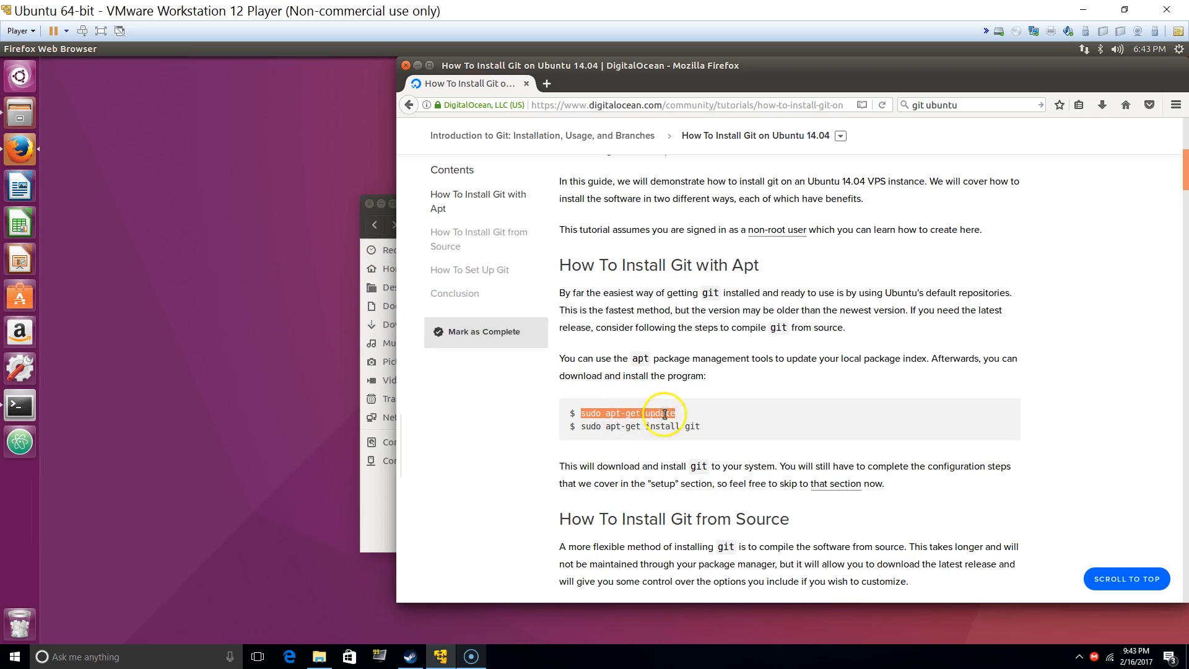
mouse_move(980, 281)
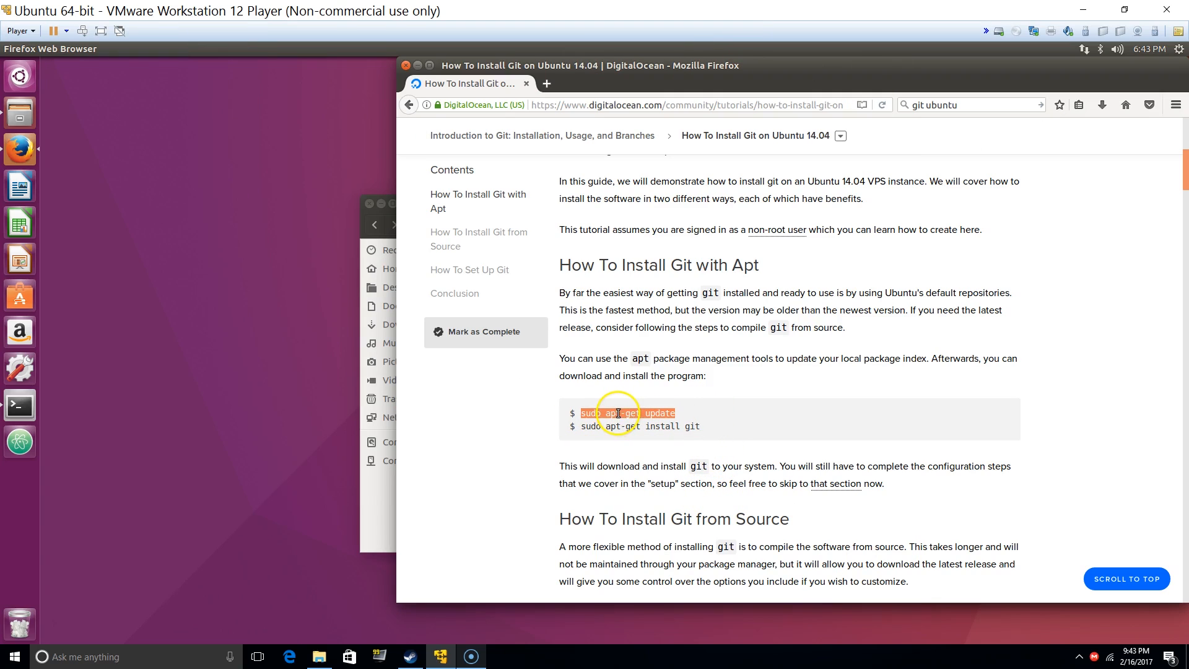
mouse_move(648, 427)
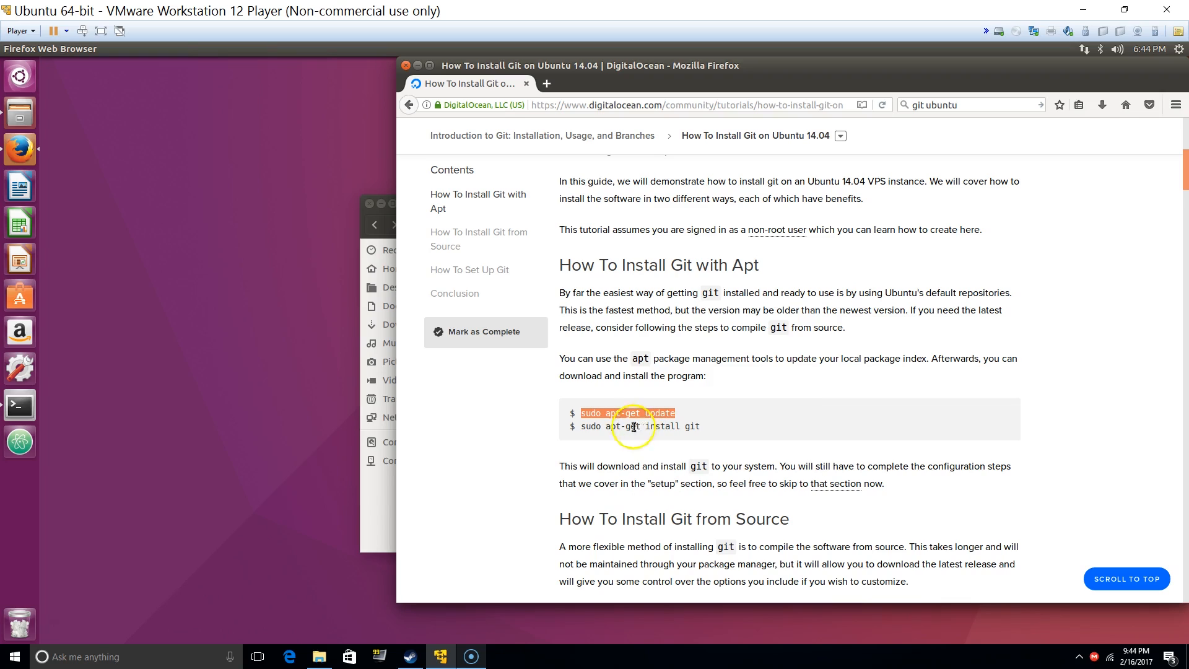
Launch a new terminal window and run sudo apt-get update to refresh the package lists.
right_click(590, 414)
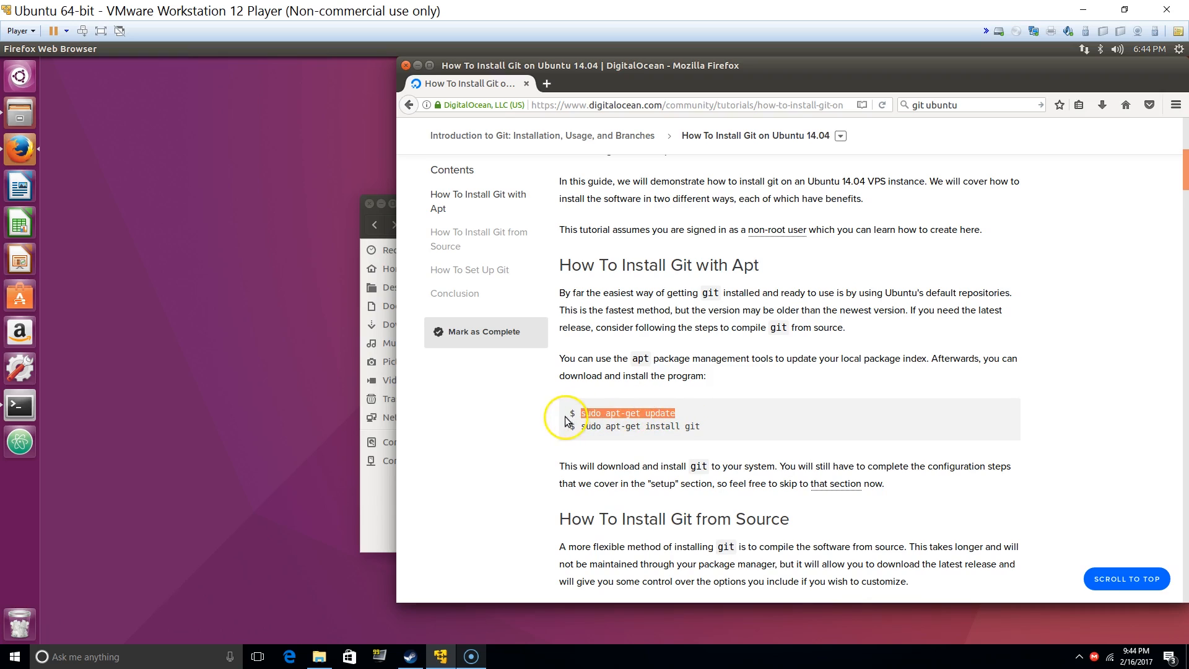
mouse_move(123, 402)
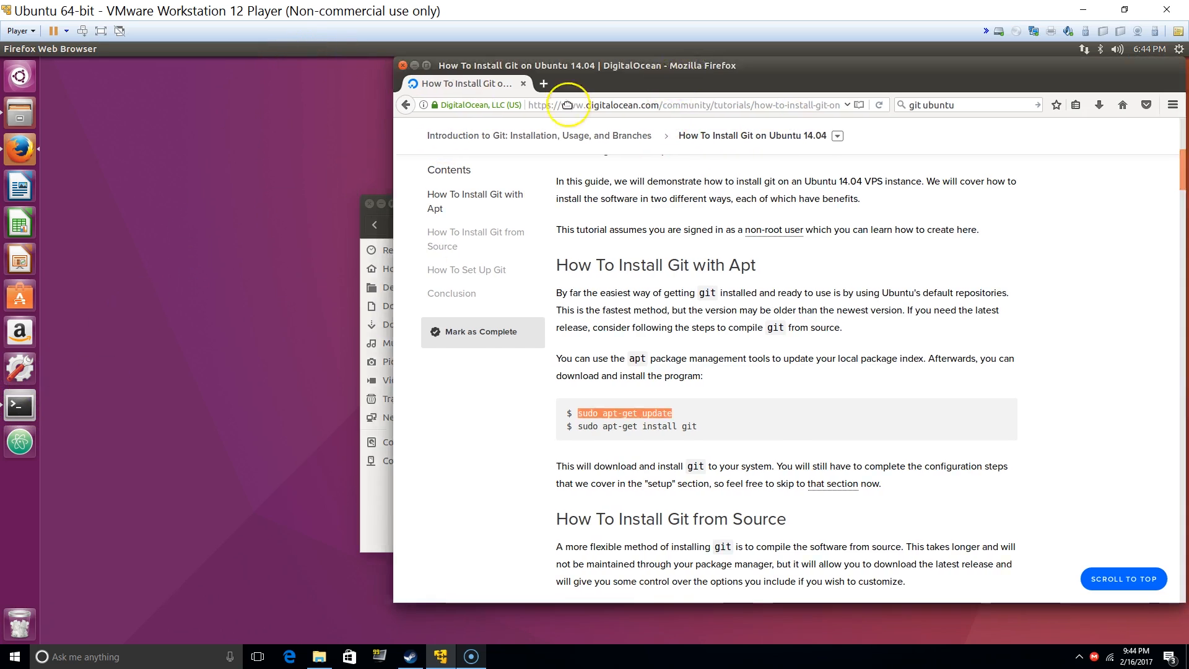
right_click(18, 404)
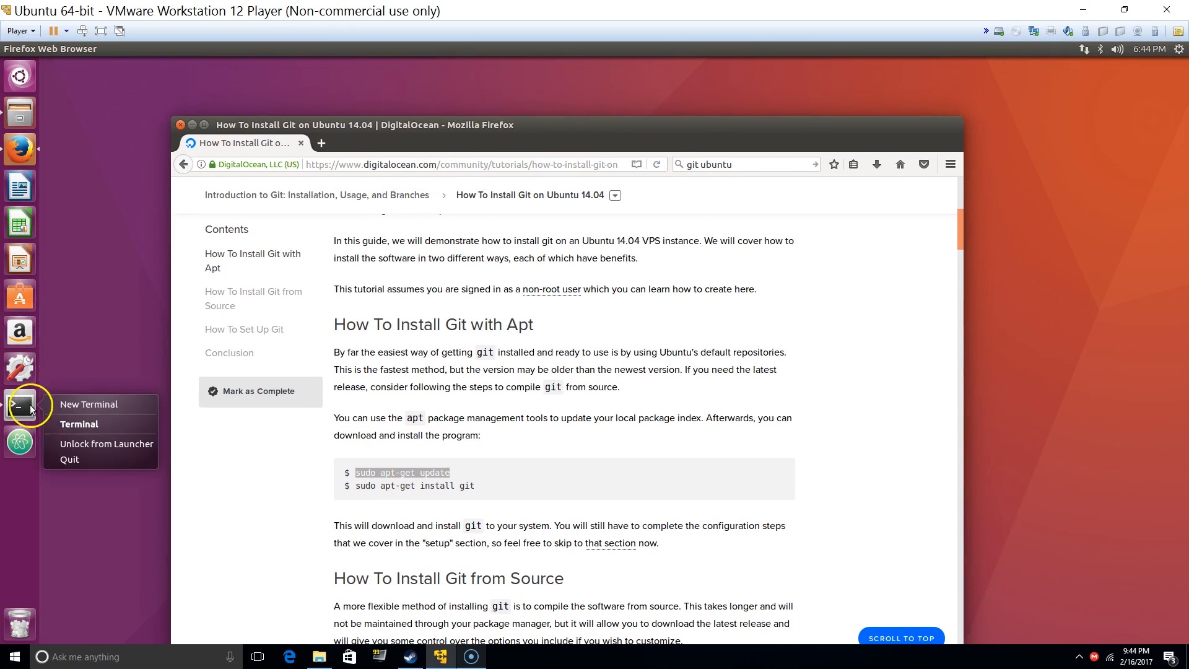
left_click(89, 404)
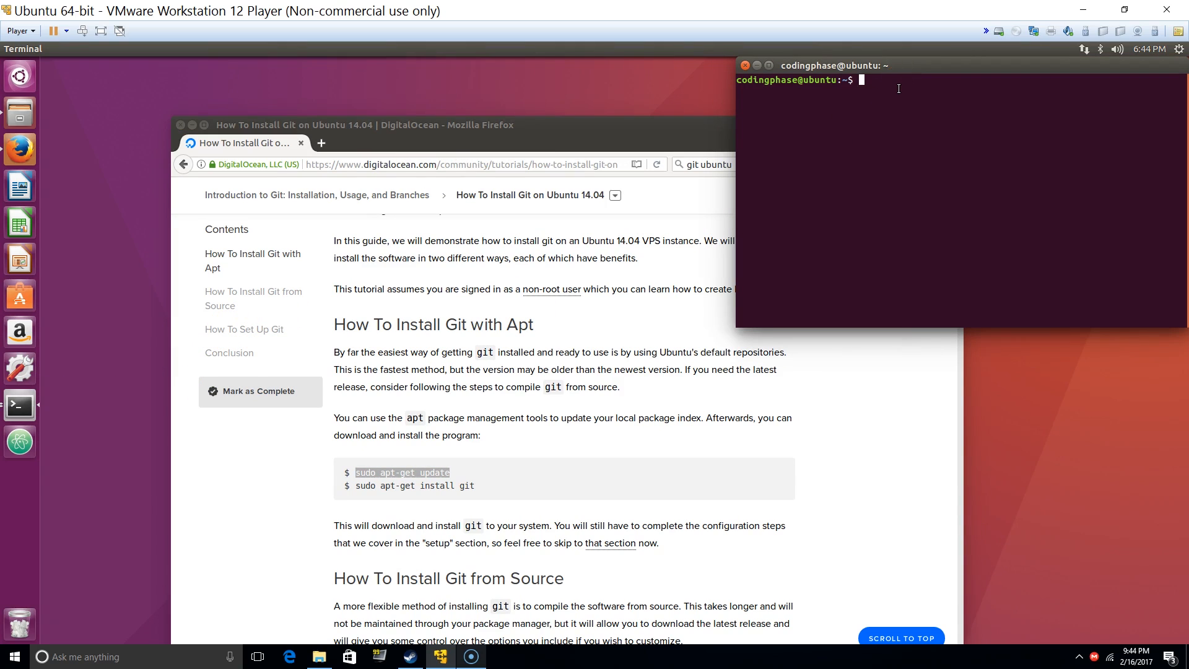
type("sudo apt-get update")
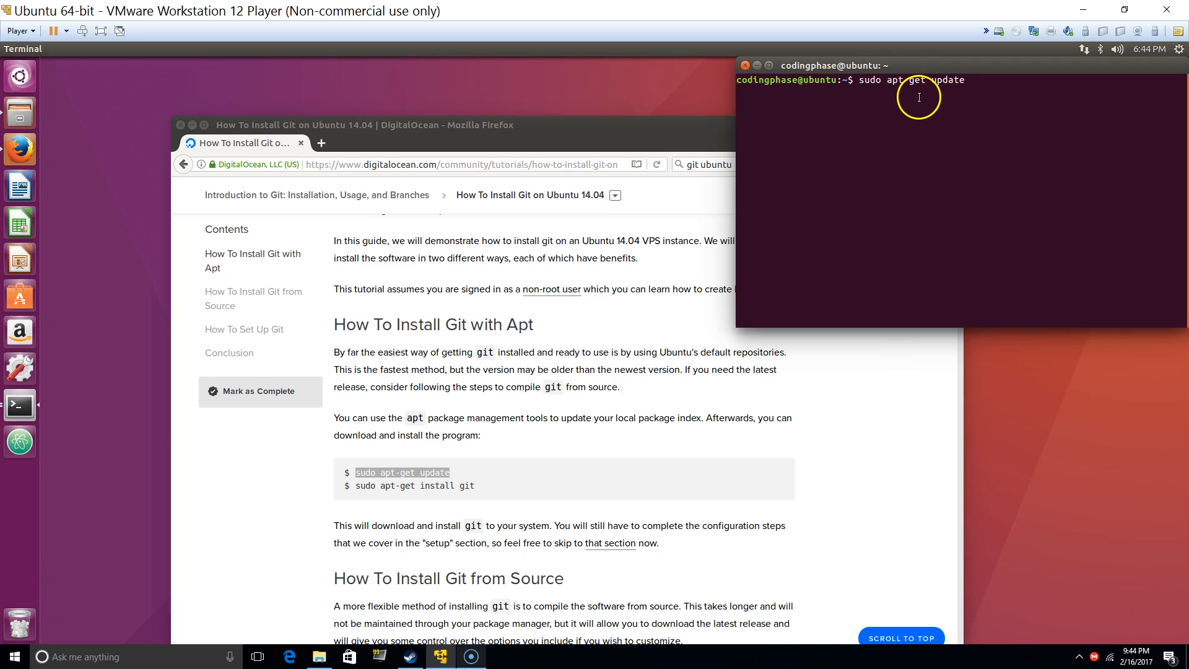
key("Return")
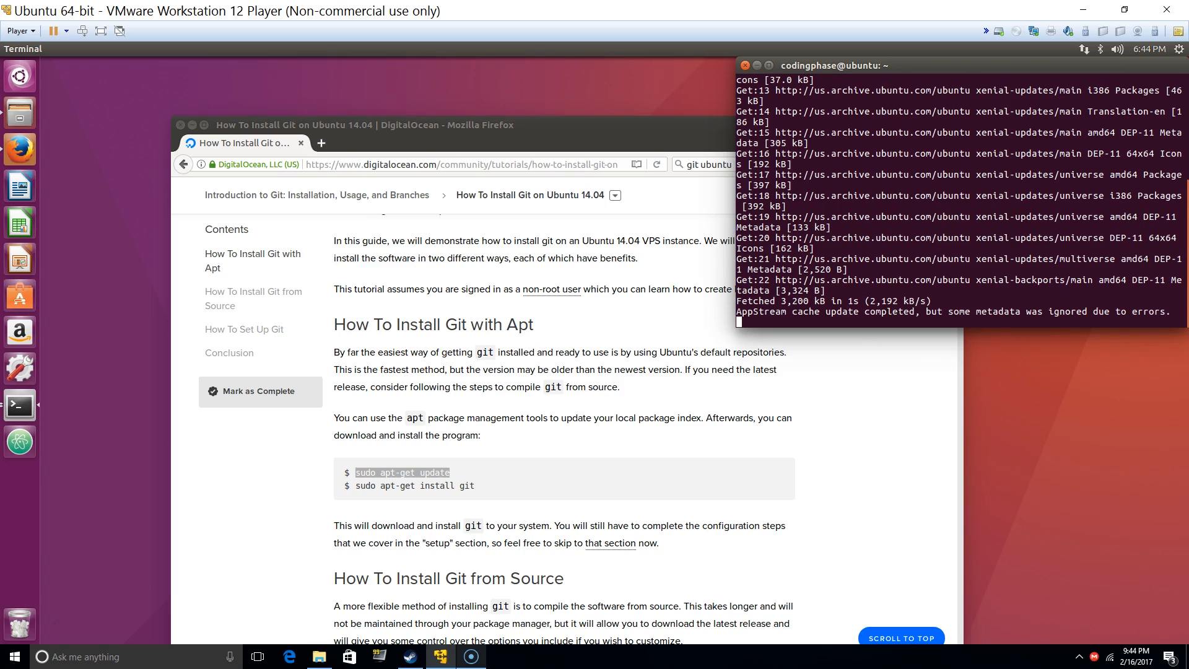
mouse_move(869, 110)
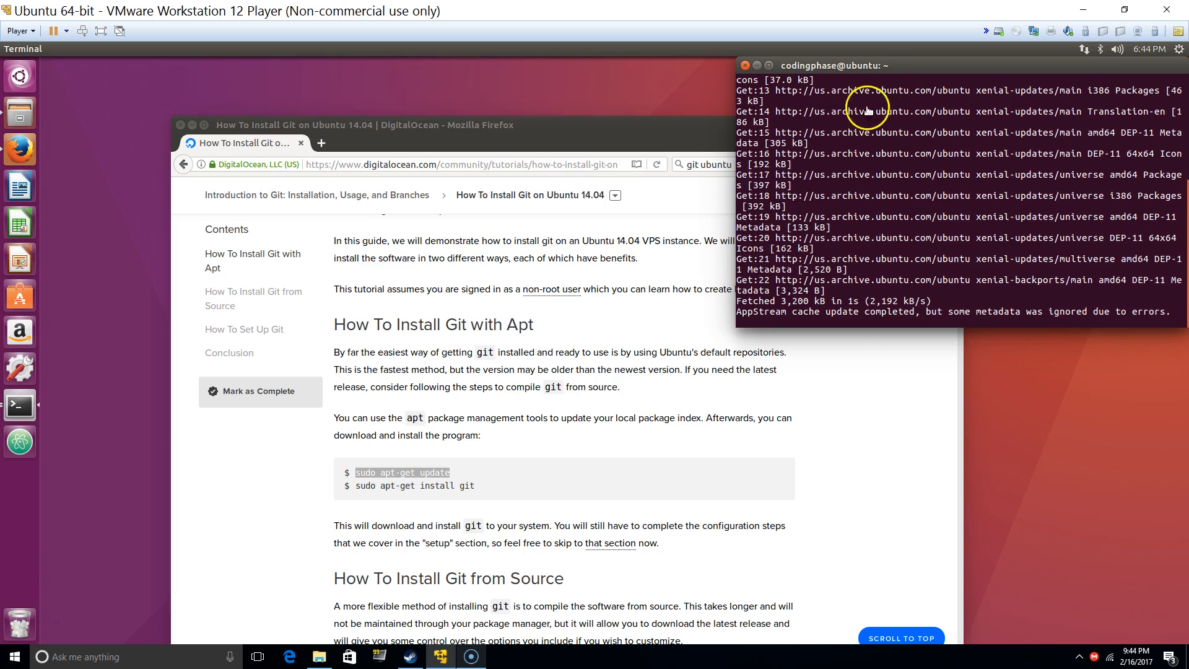
mouse_move(731, 290)
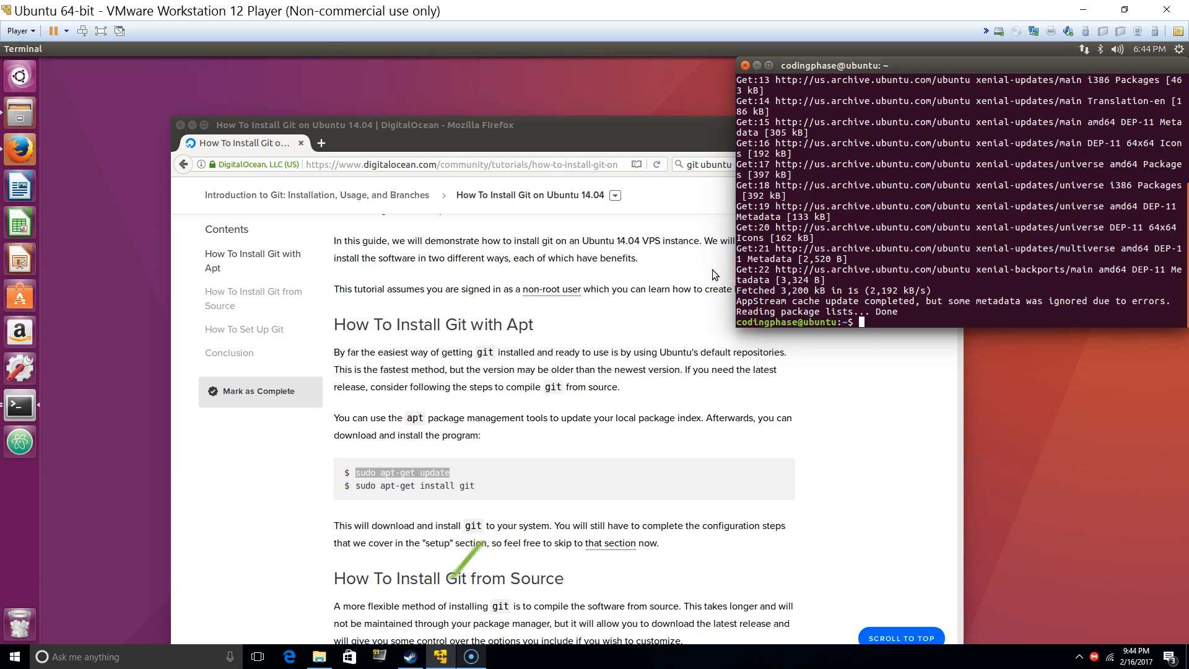
Run sudo apt-get install git, copying the command from the tutorial page.
left_click(486, 485)
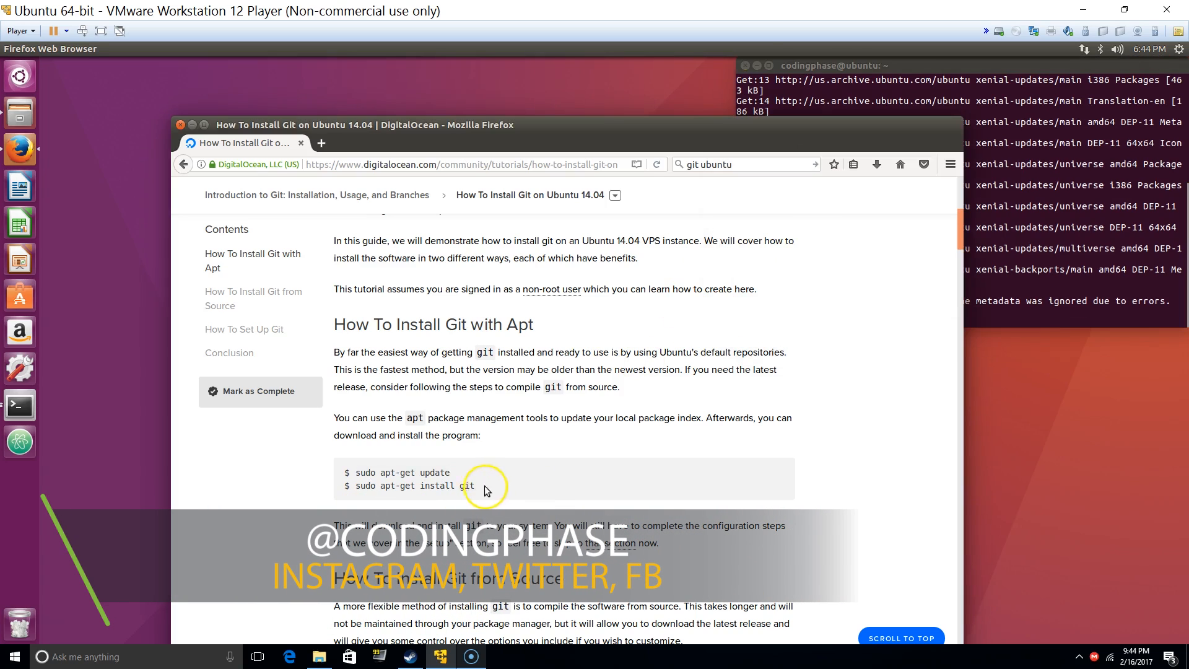
double_click(410, 486)
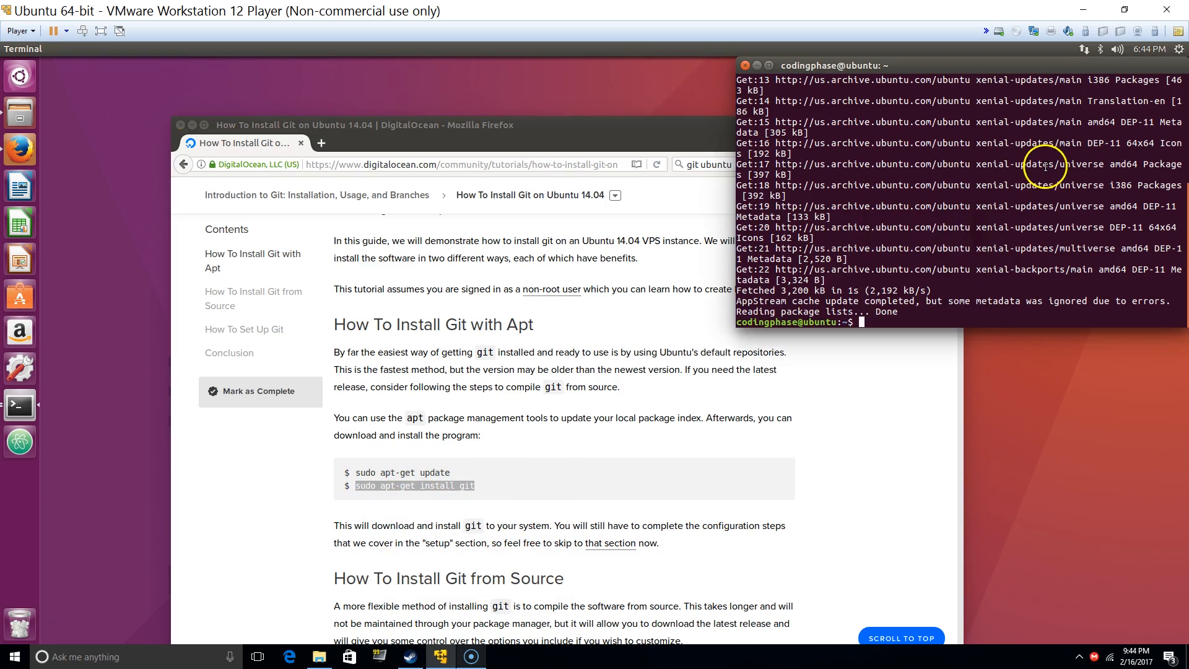
type("sudo apt-get install git")
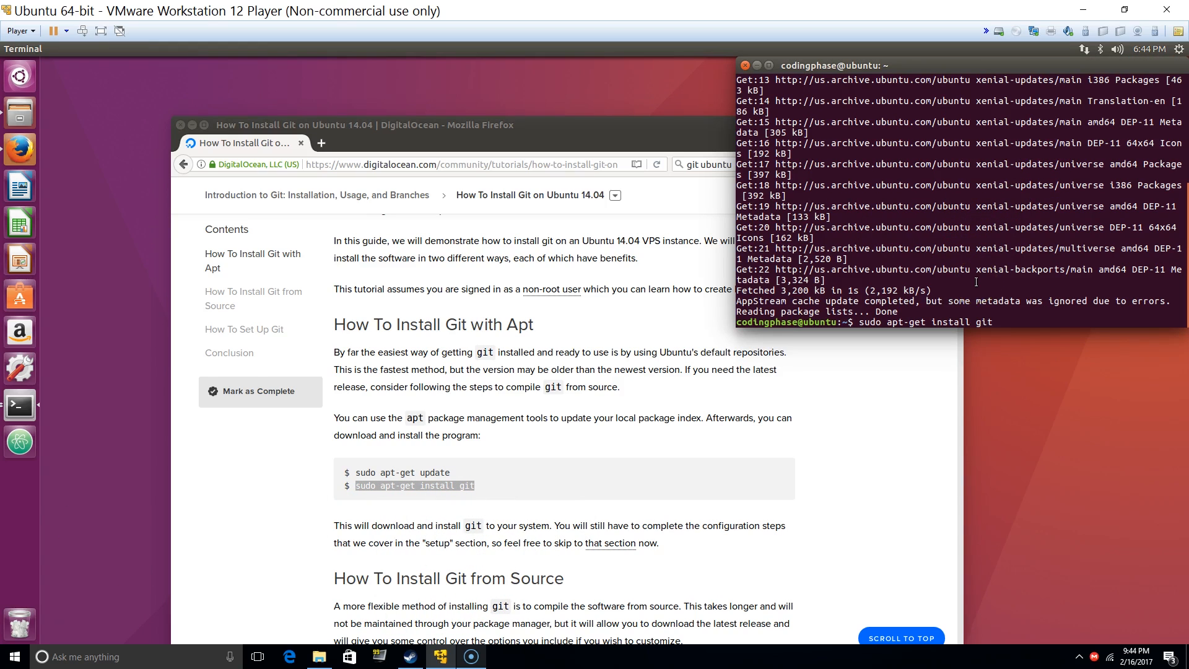
key("Return")
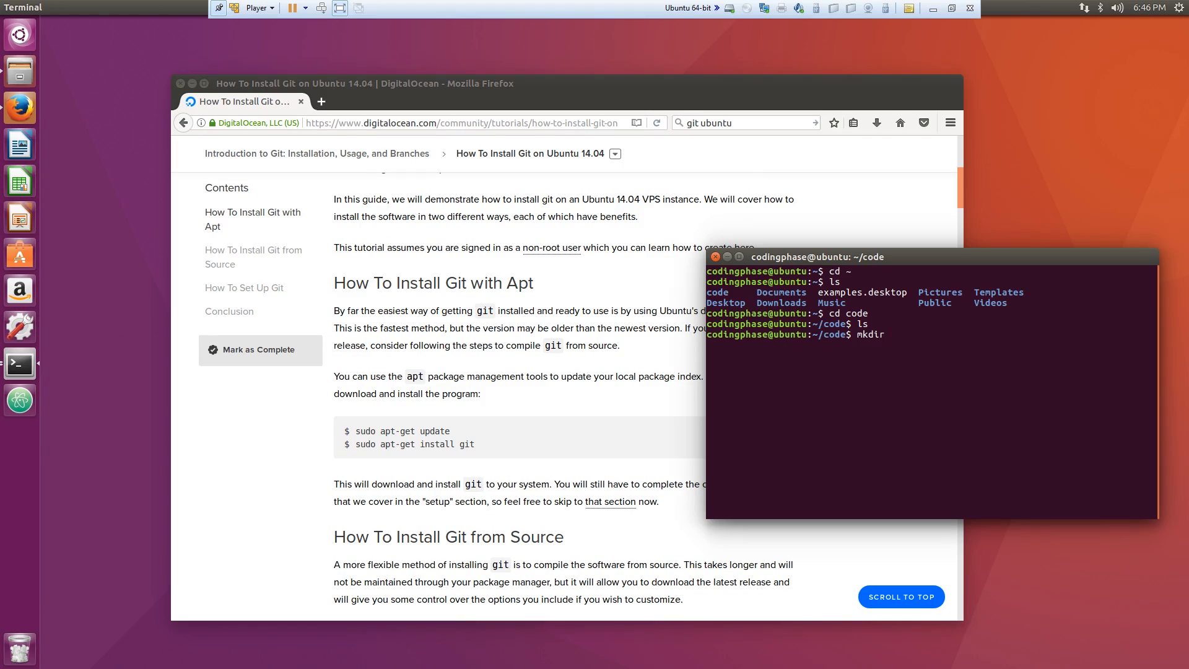
Make the instaclone folder with mkdir, confirm it with ls, and cd into it.
type("insta")
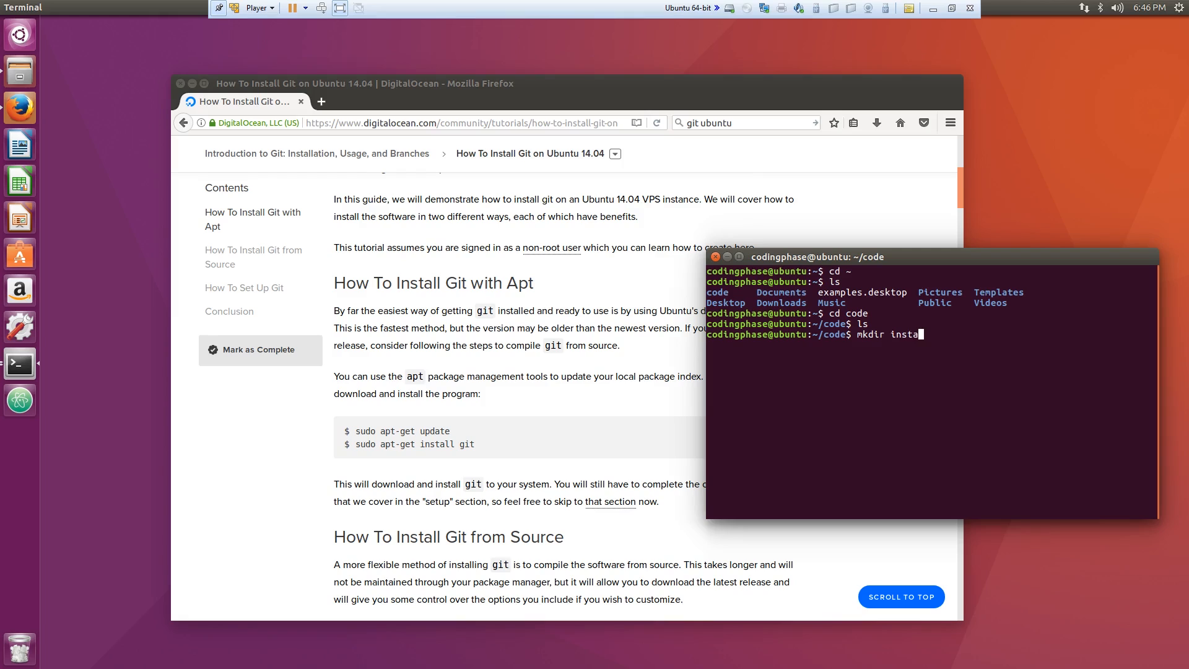
key("Return")
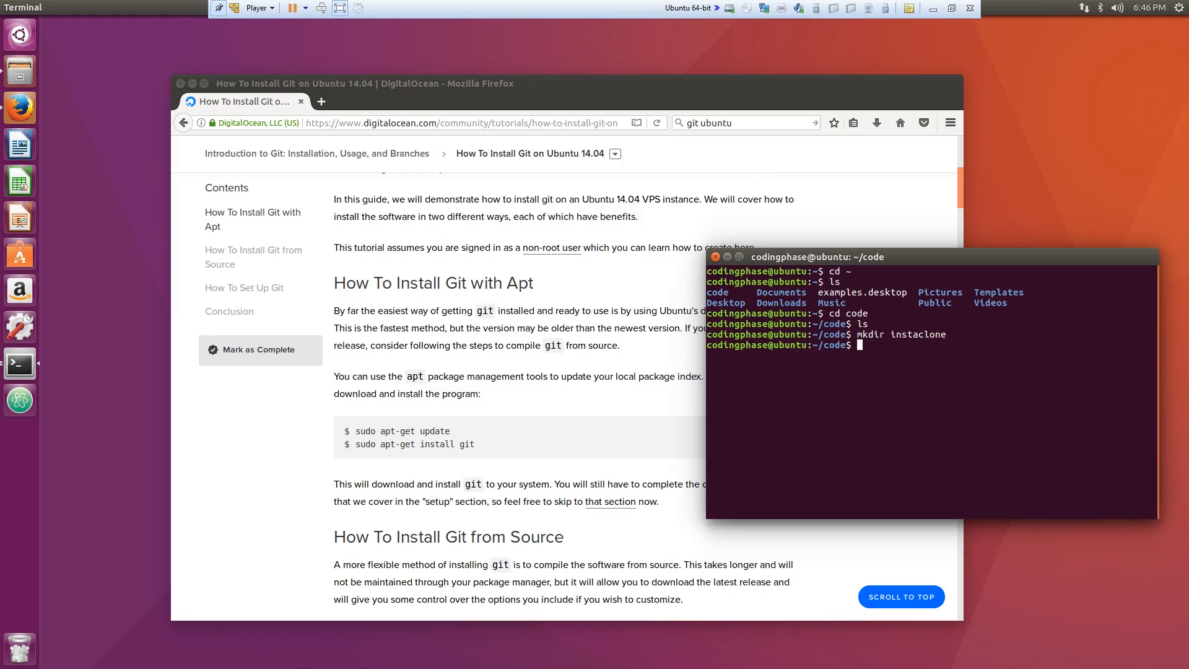
mouse_move(847, 281)
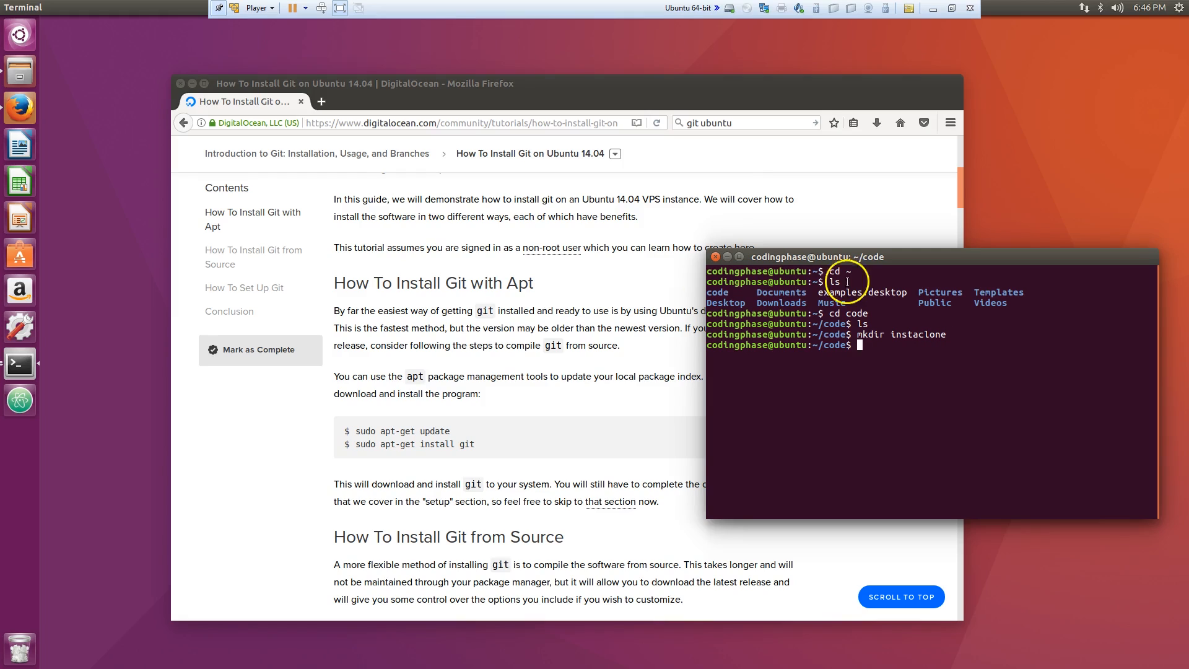
key("Return")
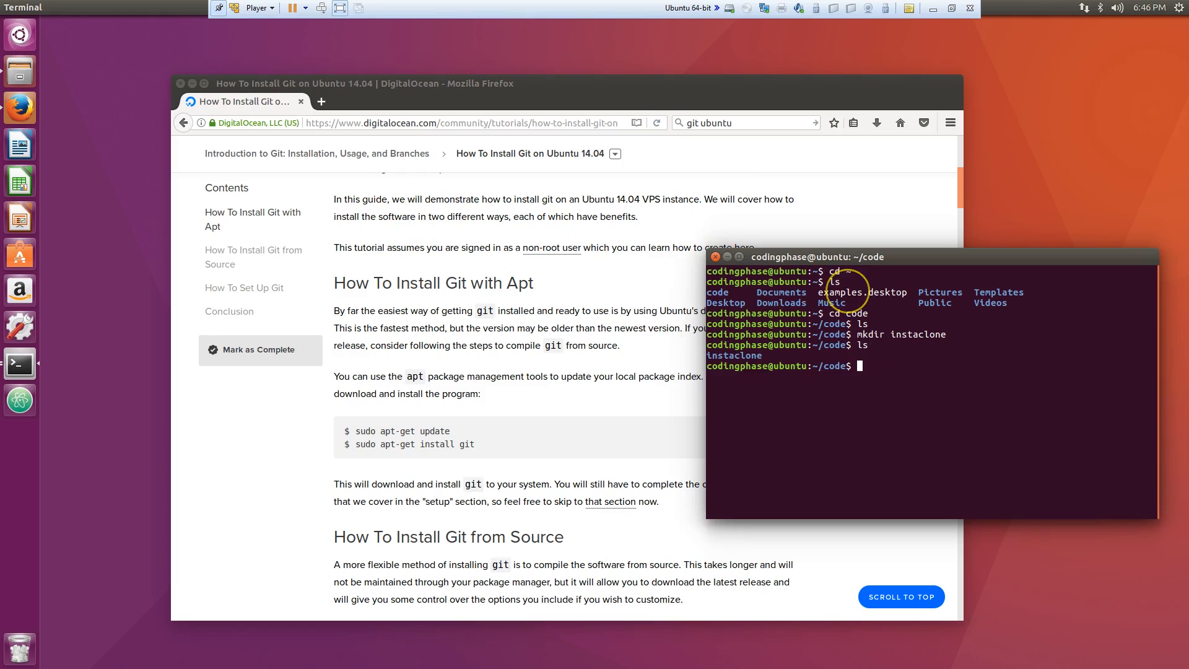
type("cd")
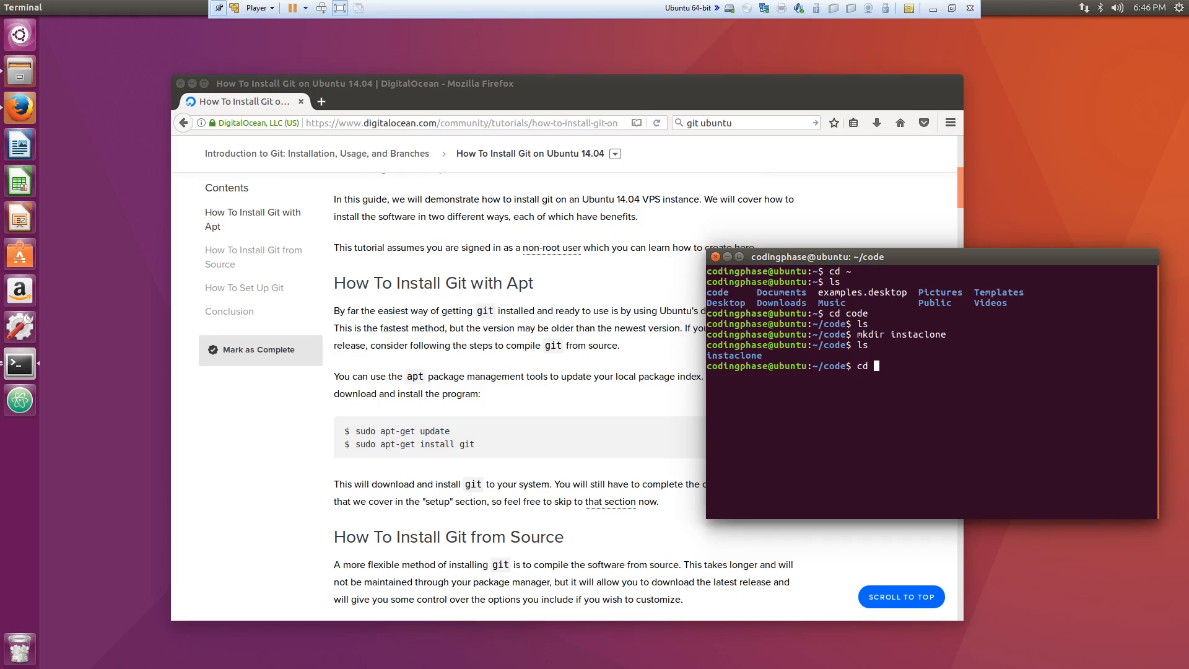
type("instacl")
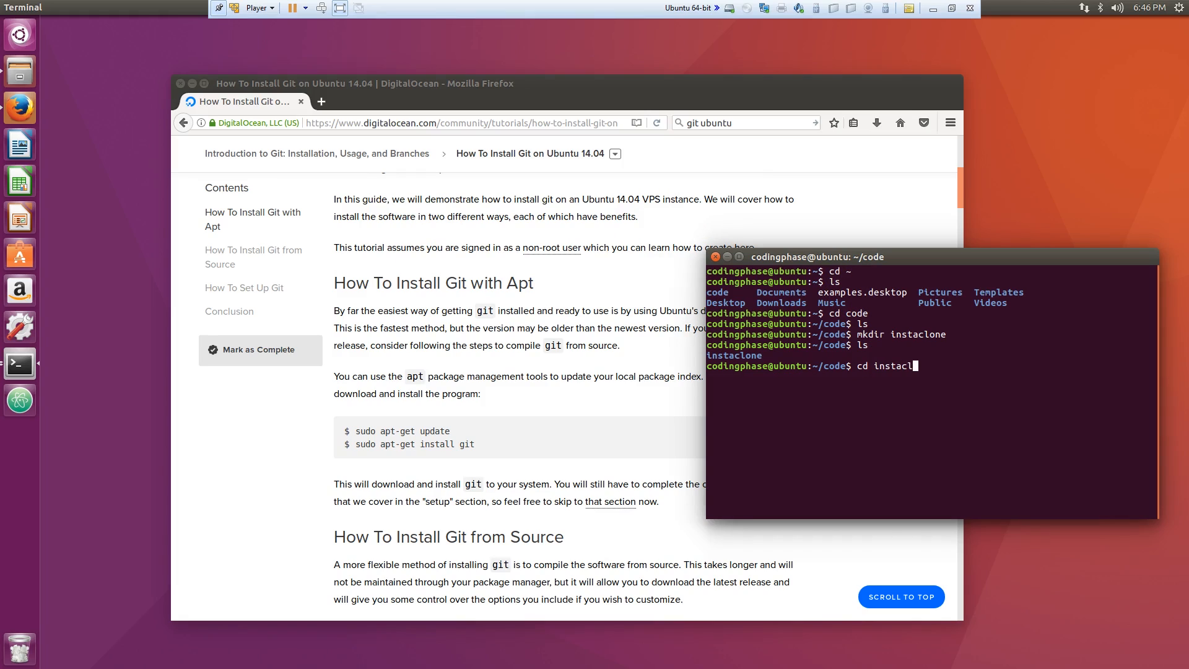
type("one")
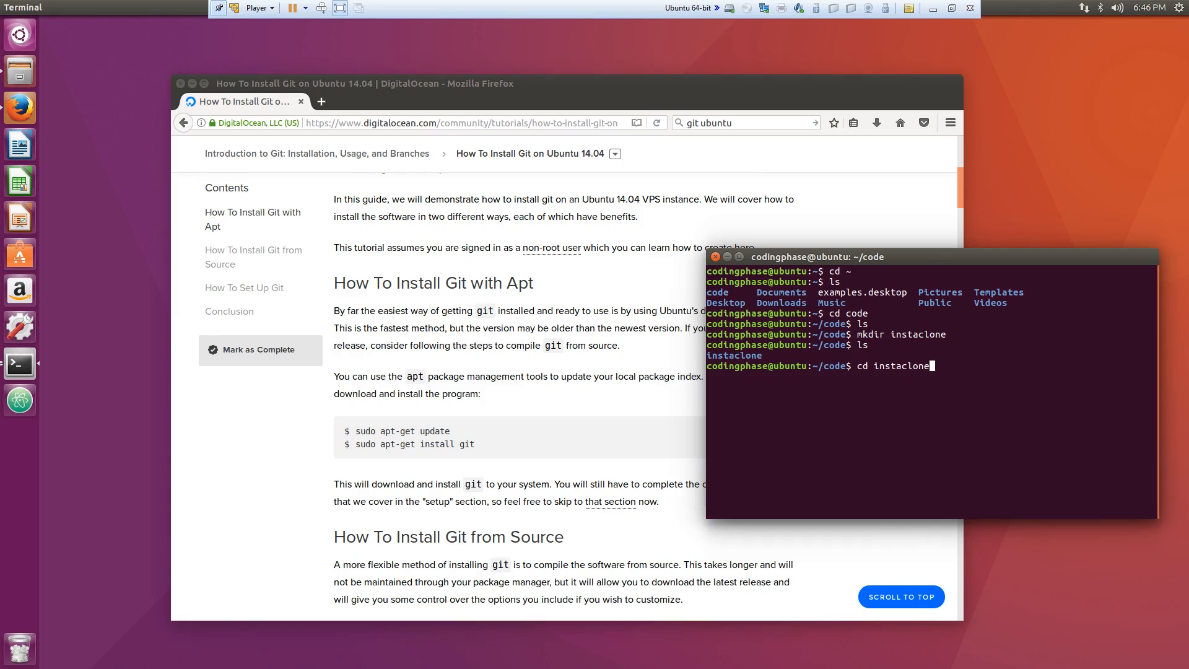
key("Return")
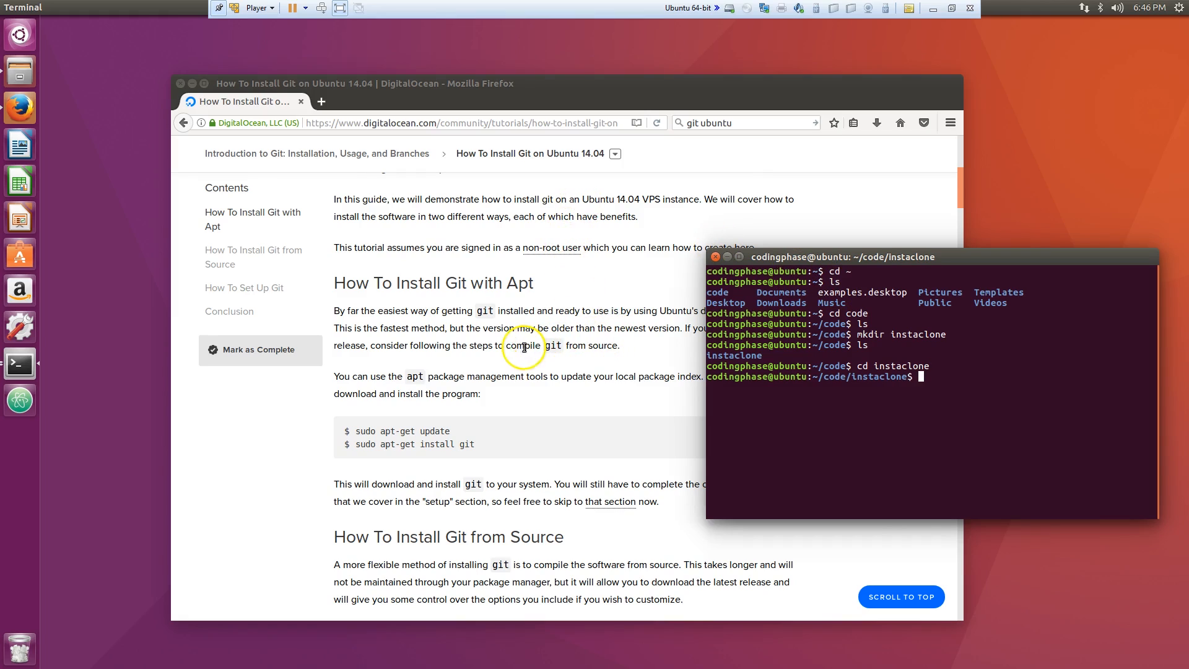
mouse_move(723, 285)
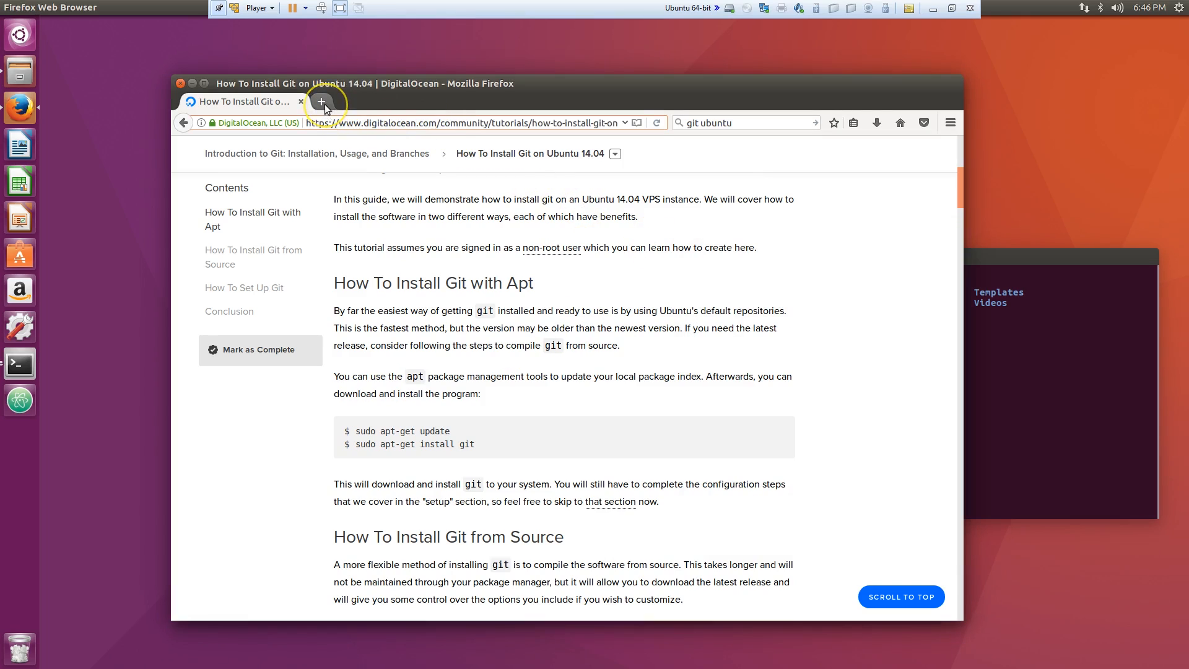
Browse to github.com/jaysg in a new tab and scroll to the Modern-Web-Developer-Starter-Kit repository.
left_click(322, 100)
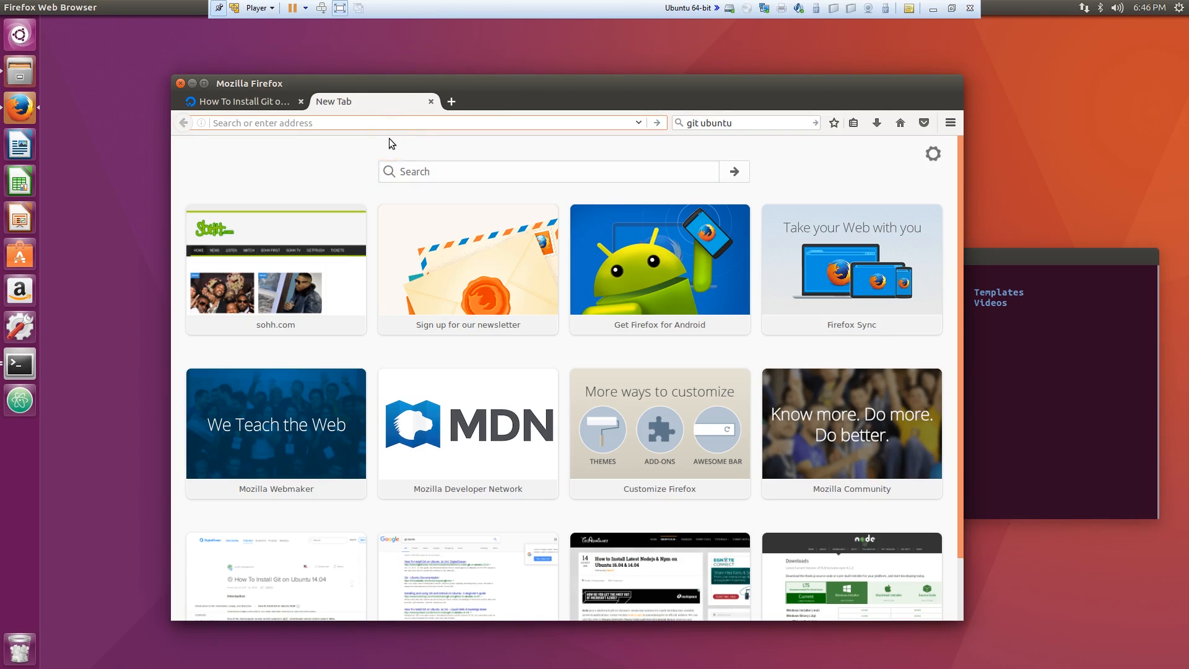
type("github.com")
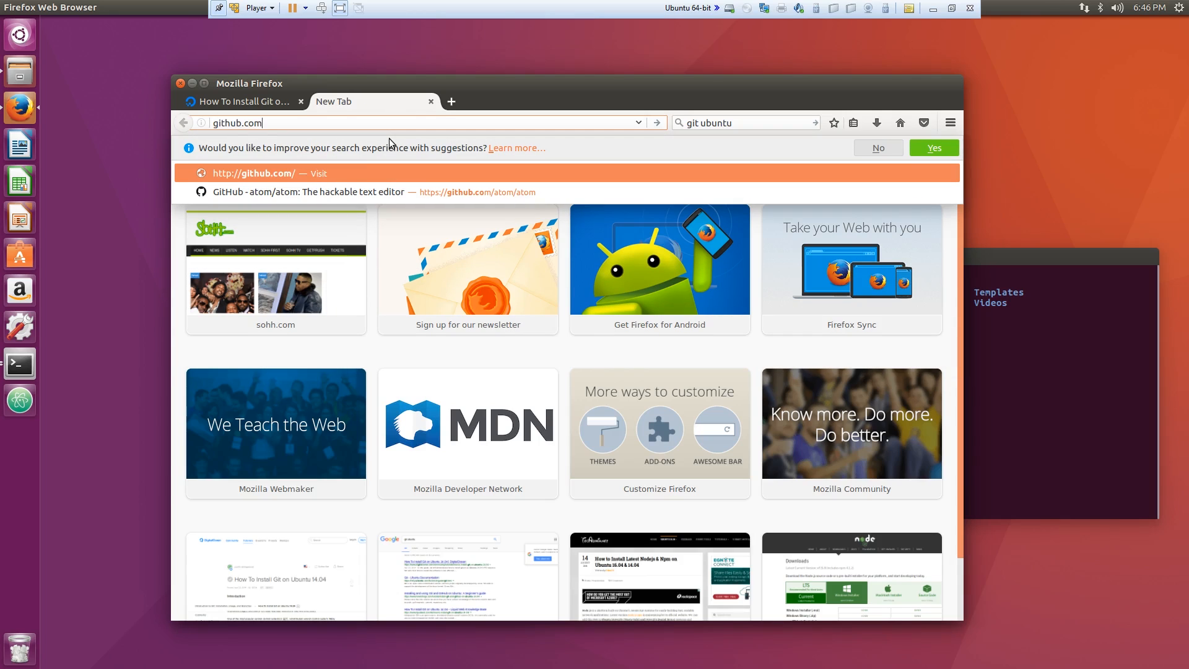
type("/jaysg")
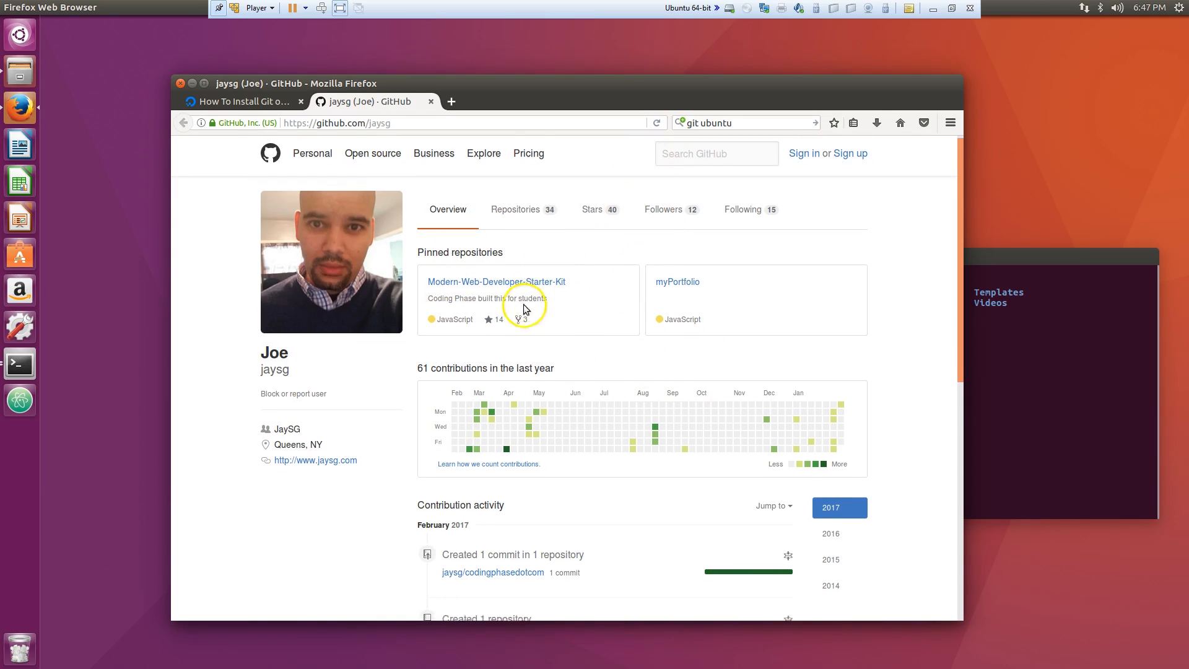
scroll("down", 3)
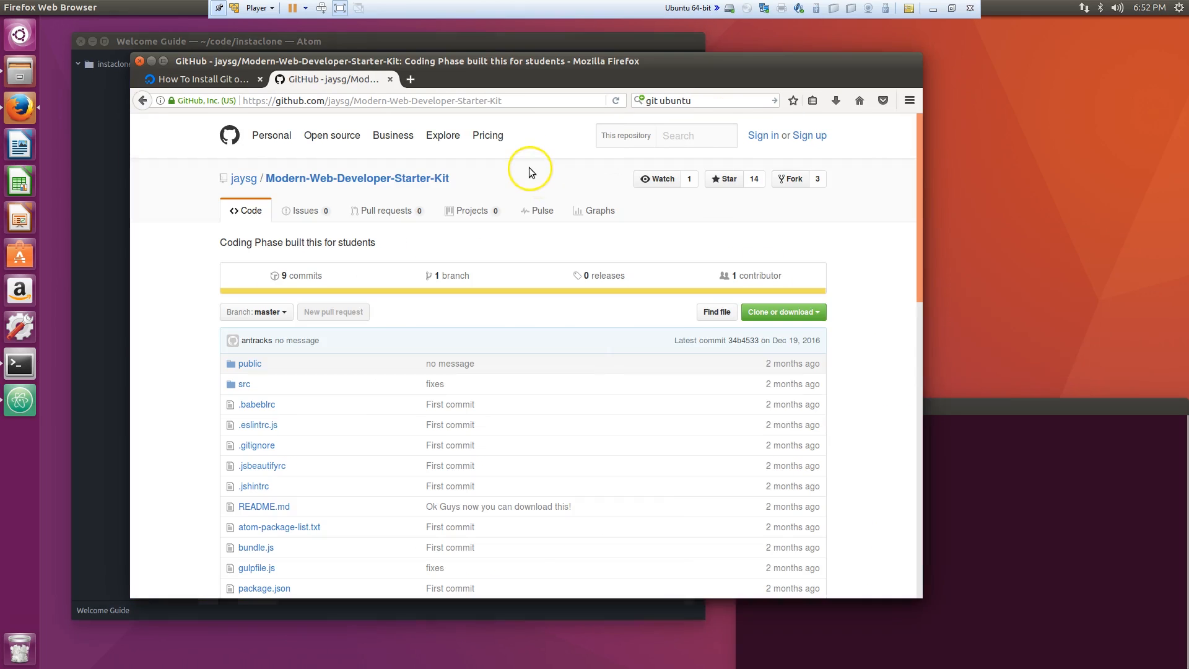
scroll("down", 3)
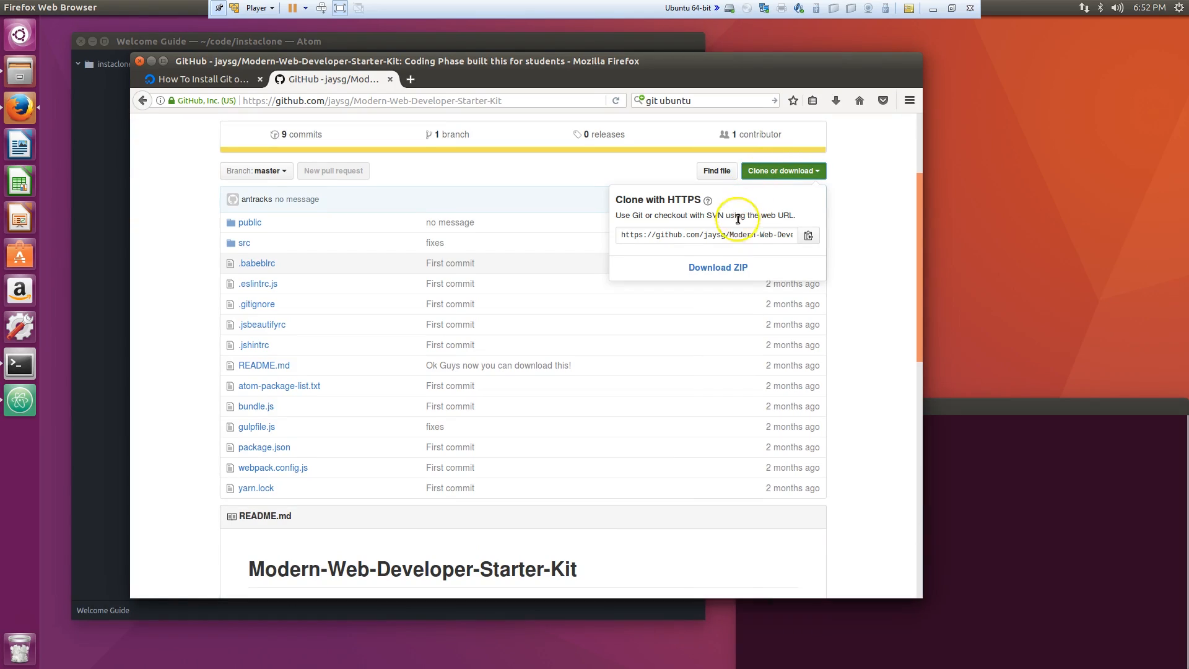
Download the repository as a ZIP saved to disk and view it in the downloads list.
left_click(717, 267)
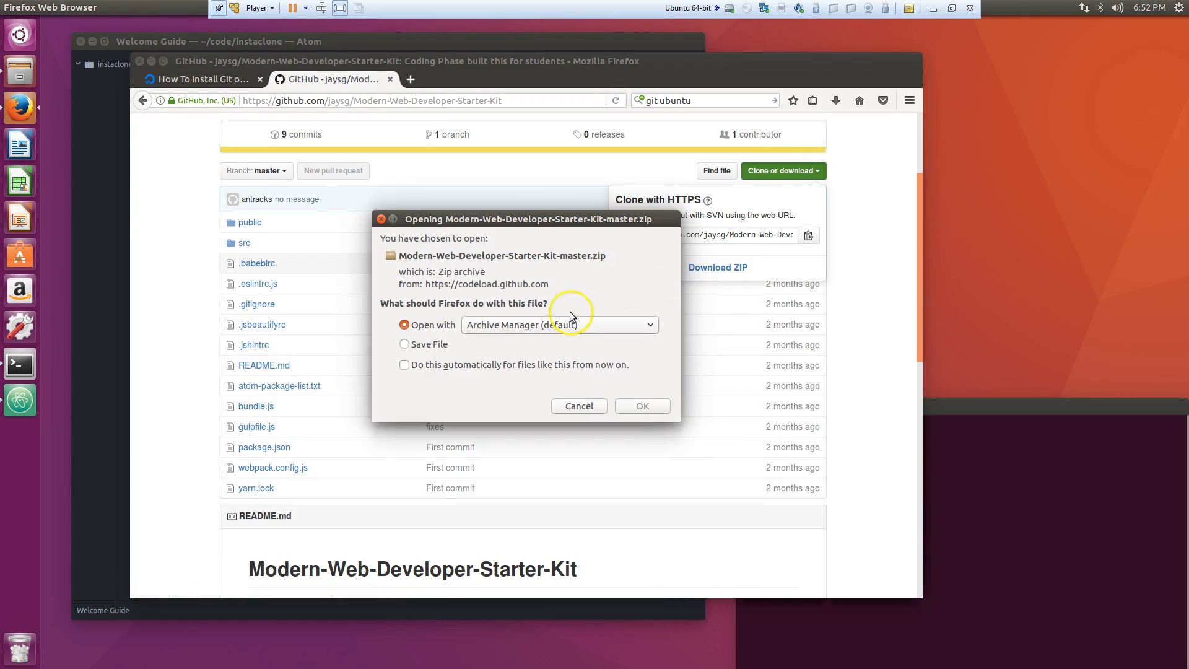
left_click(404, 343)
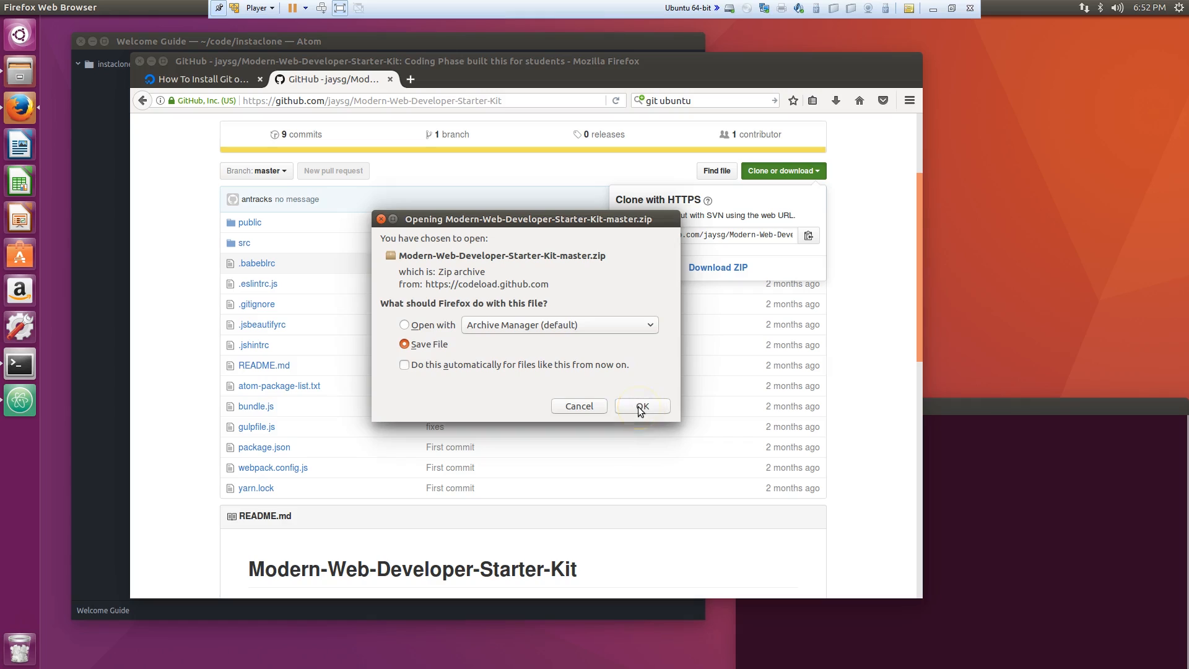
left_click(641, 407)
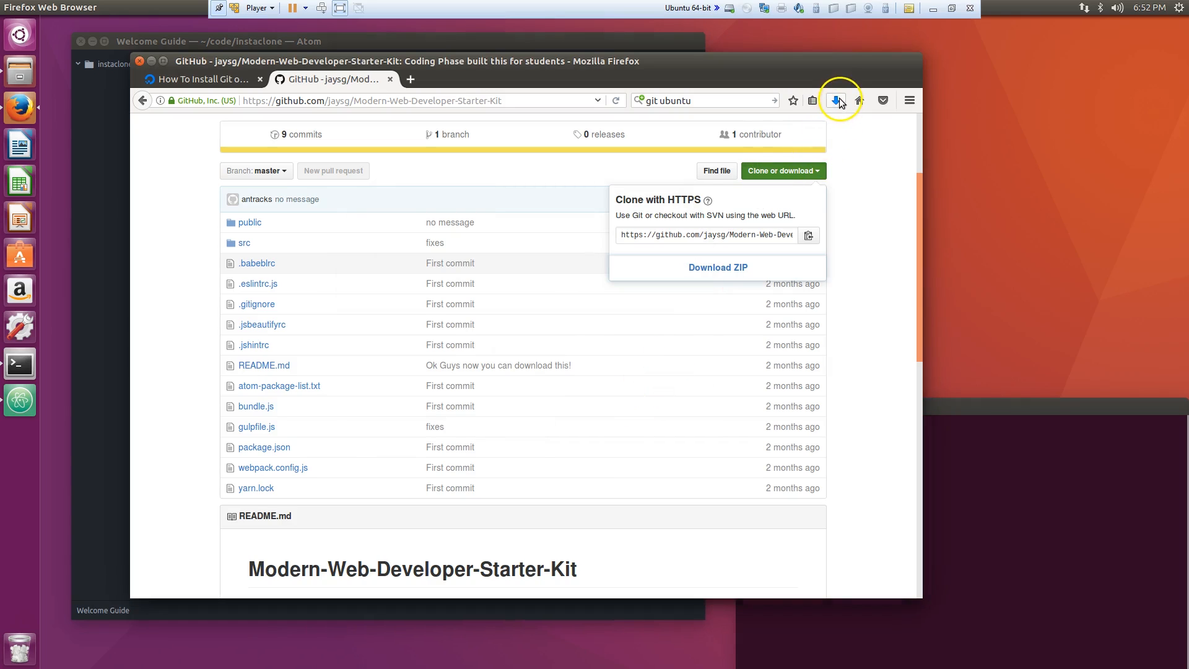
left_click(837, 100)
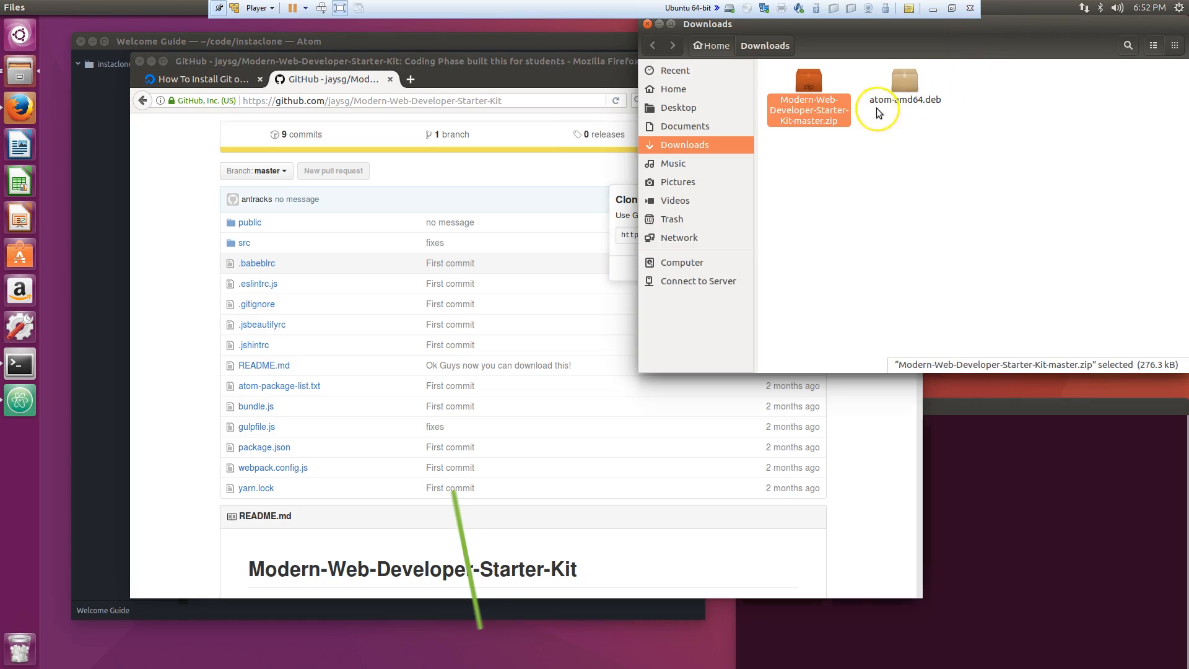
mouse_move(758, 148)
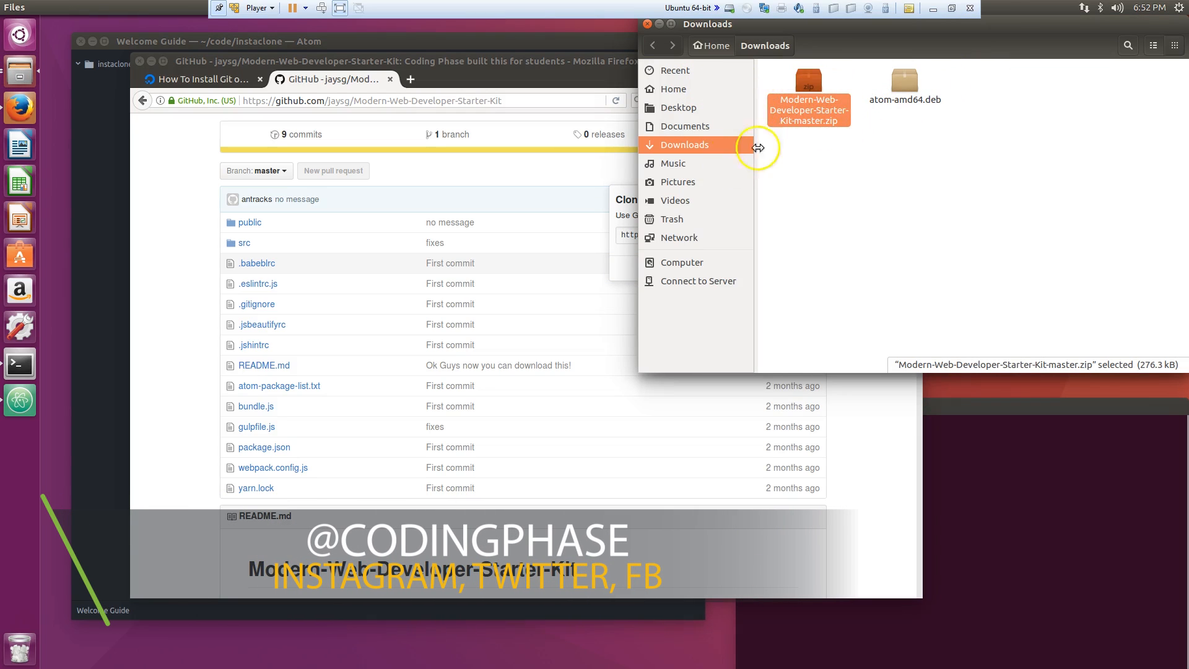
mouse_move(691, 112)
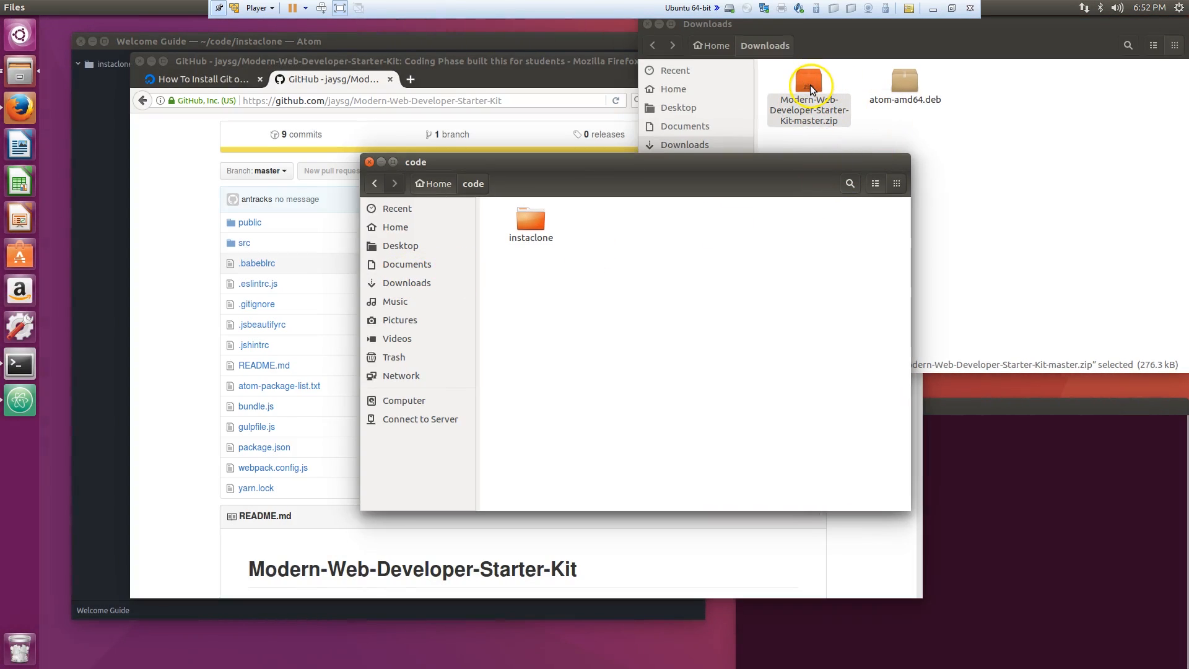
mouse_move(811, 85)
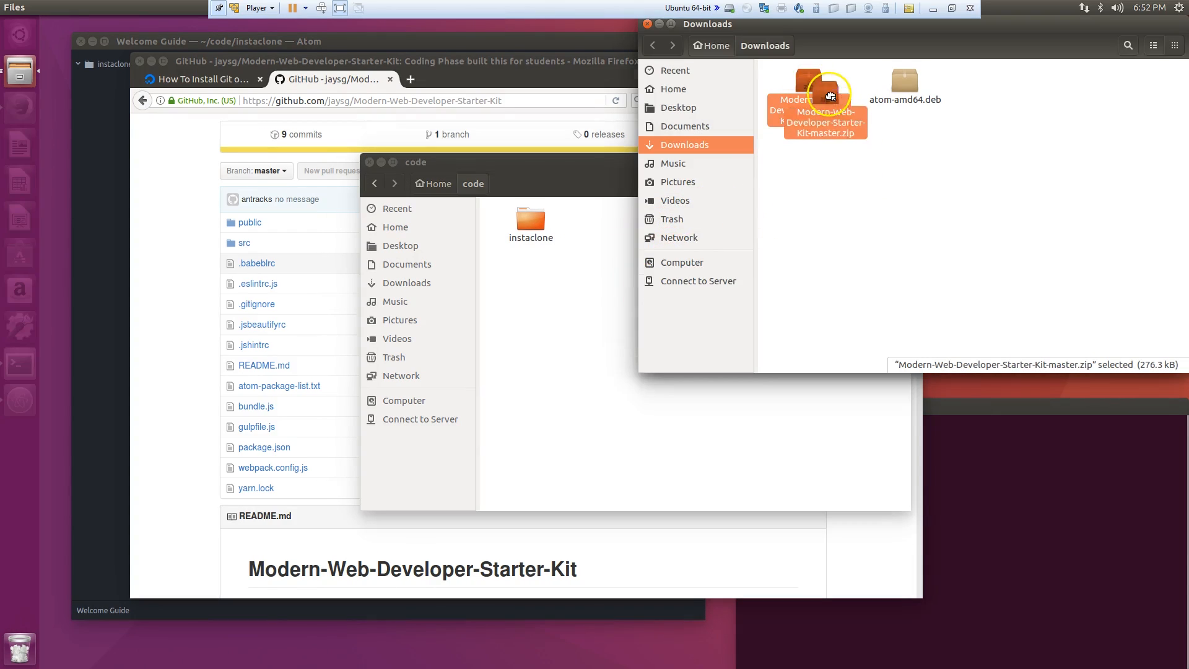
Open Modern-Web-Developer-Starter-Kit-master.zip in Archive Manager.
double_click(827, 99)
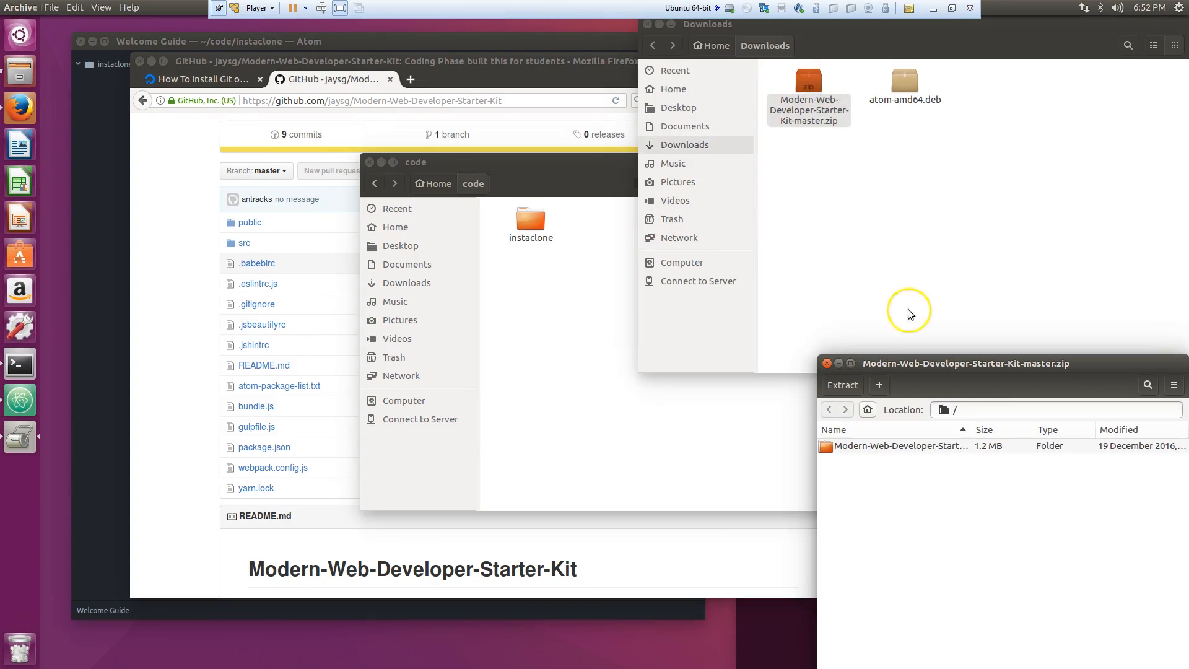
Extract the archive into Downloads, enter the extracted folder and select all its files.
left_click(843, 384)
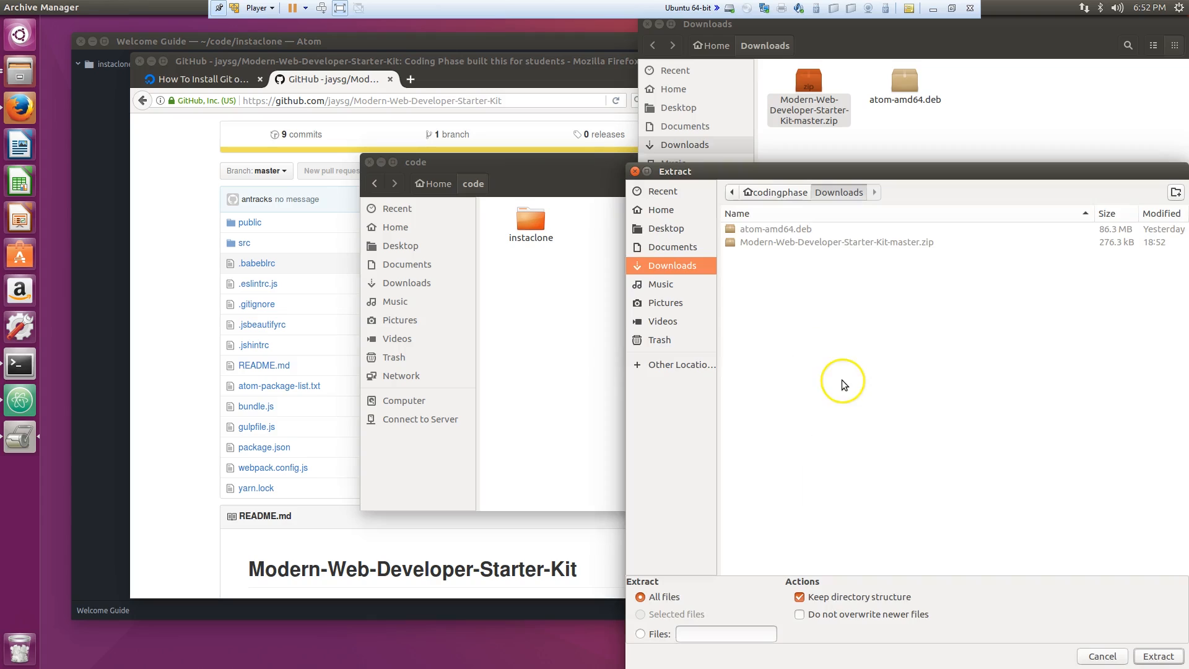
left_click(1158, 656)
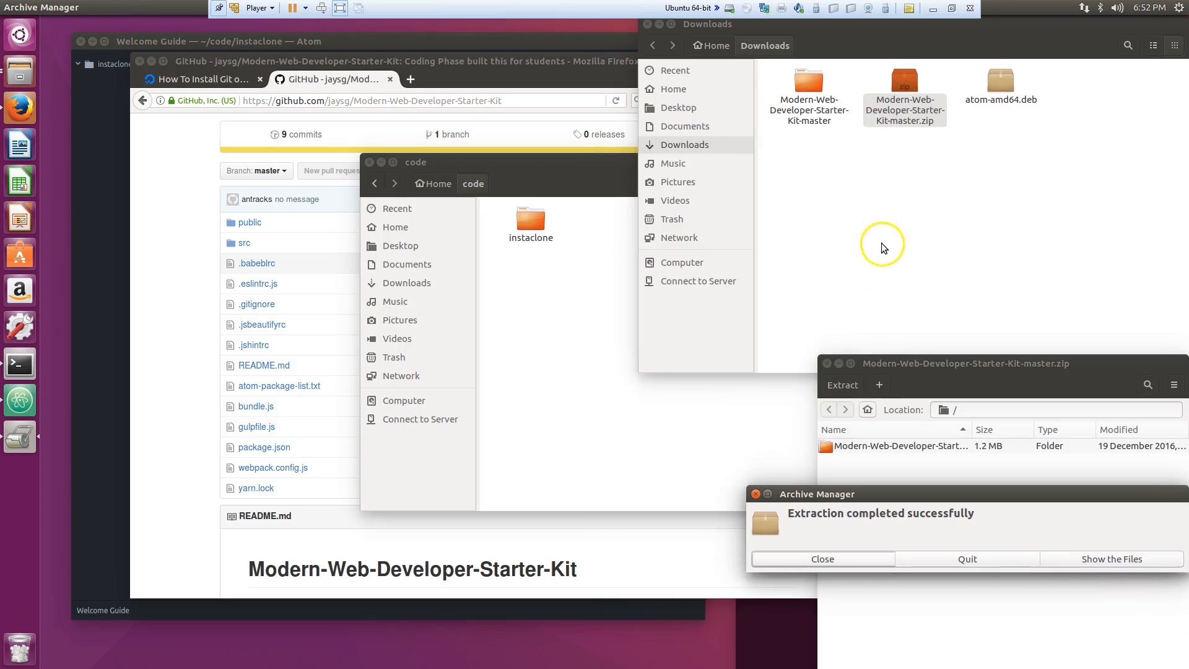
double_click(809, 83)
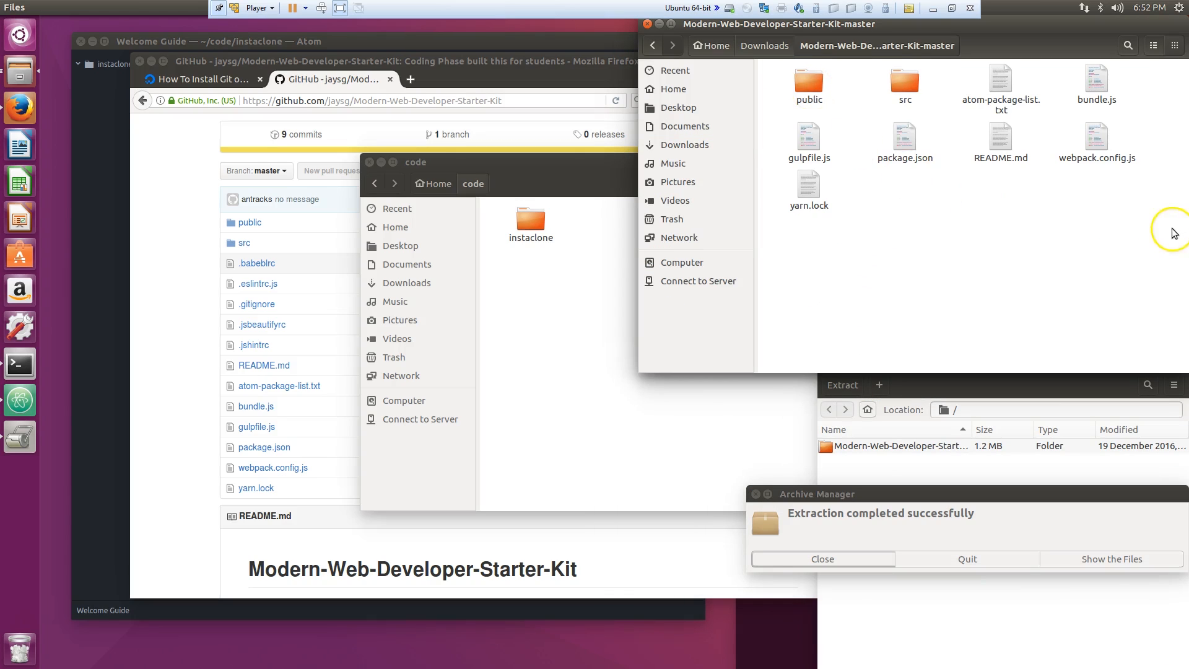
key("ctrl+a")
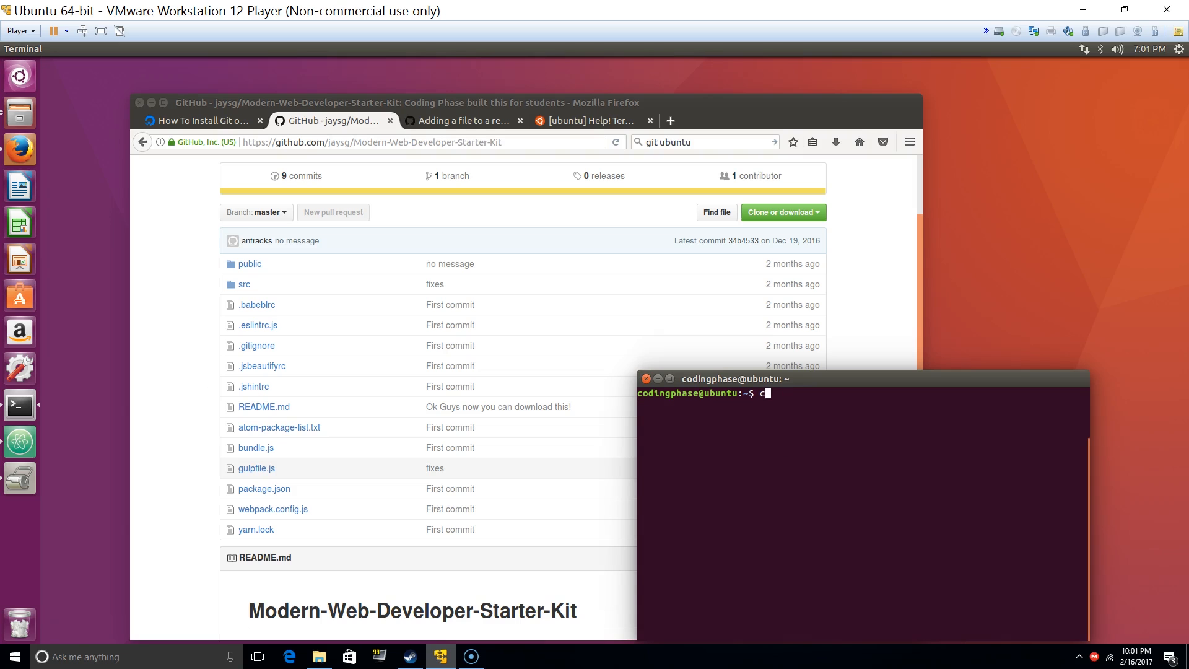
cd into code/instaclone and run git init to initialize the repository.
type("d code/")
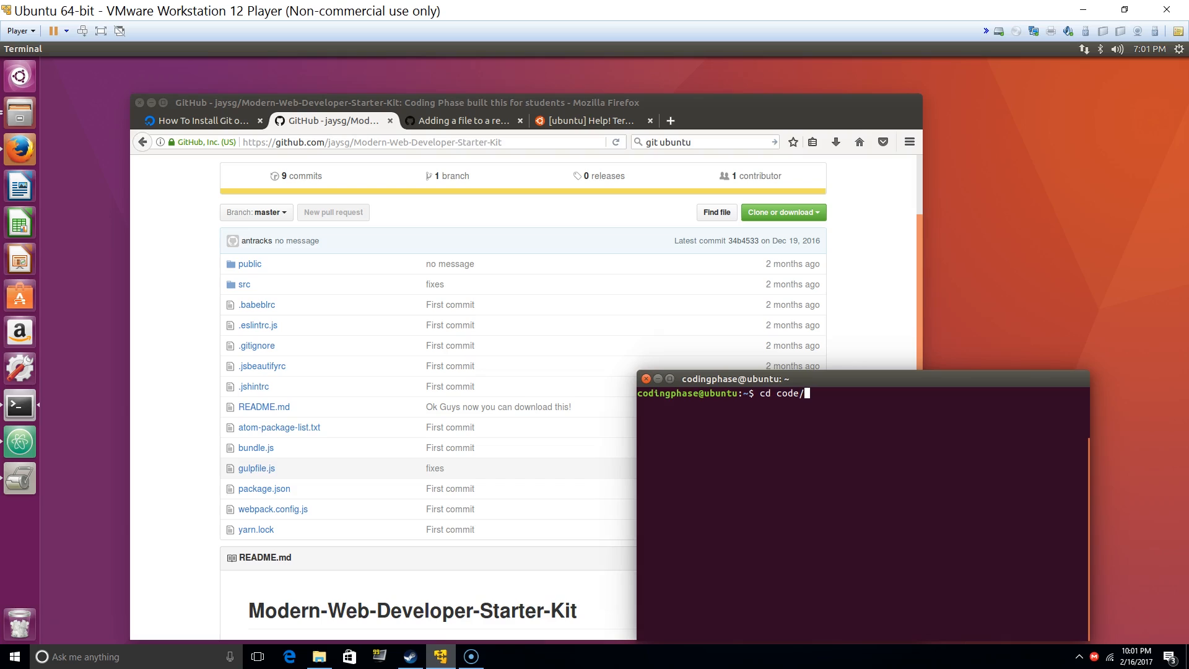
type("insta")
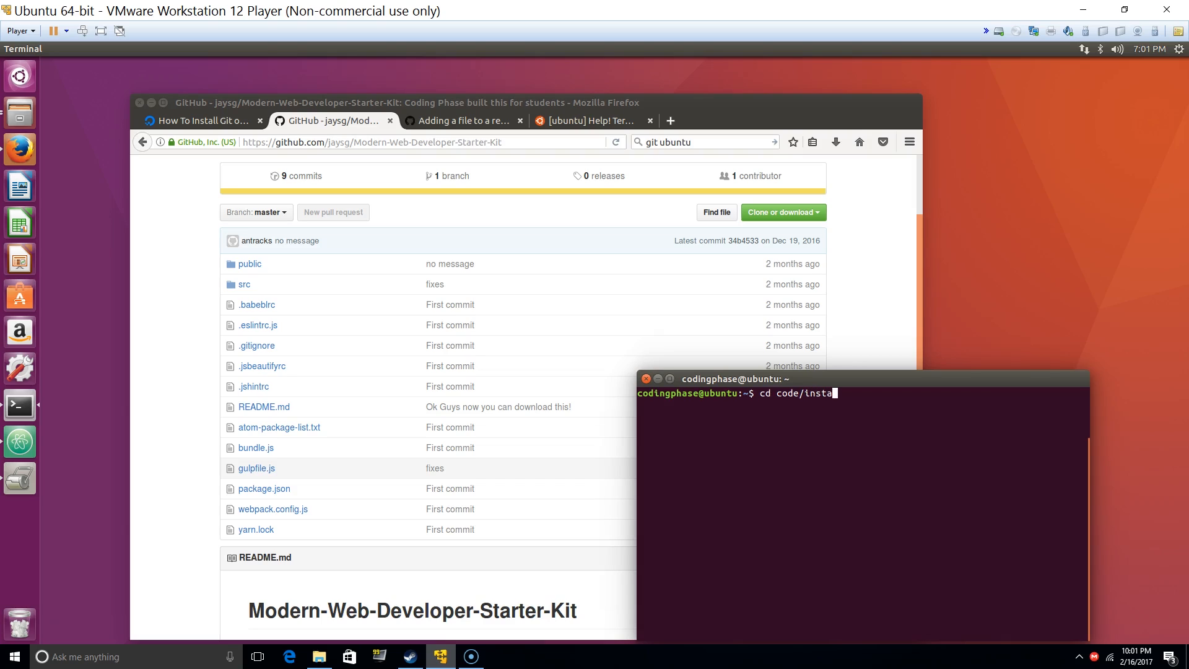
key("Return")
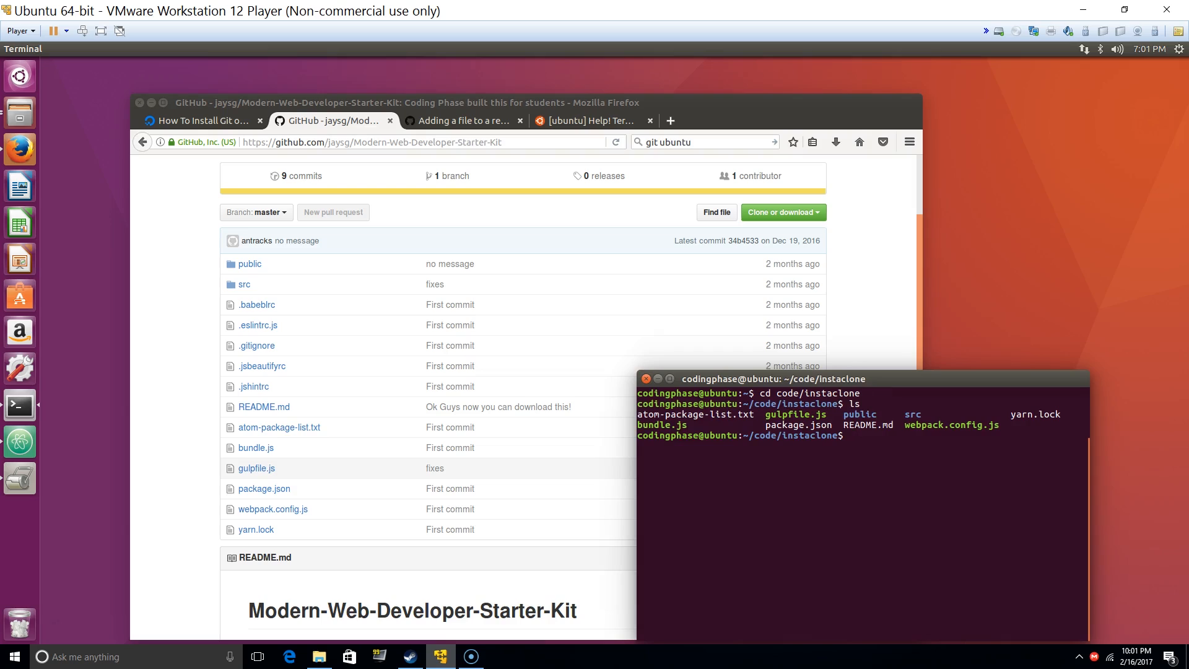
type("git init")
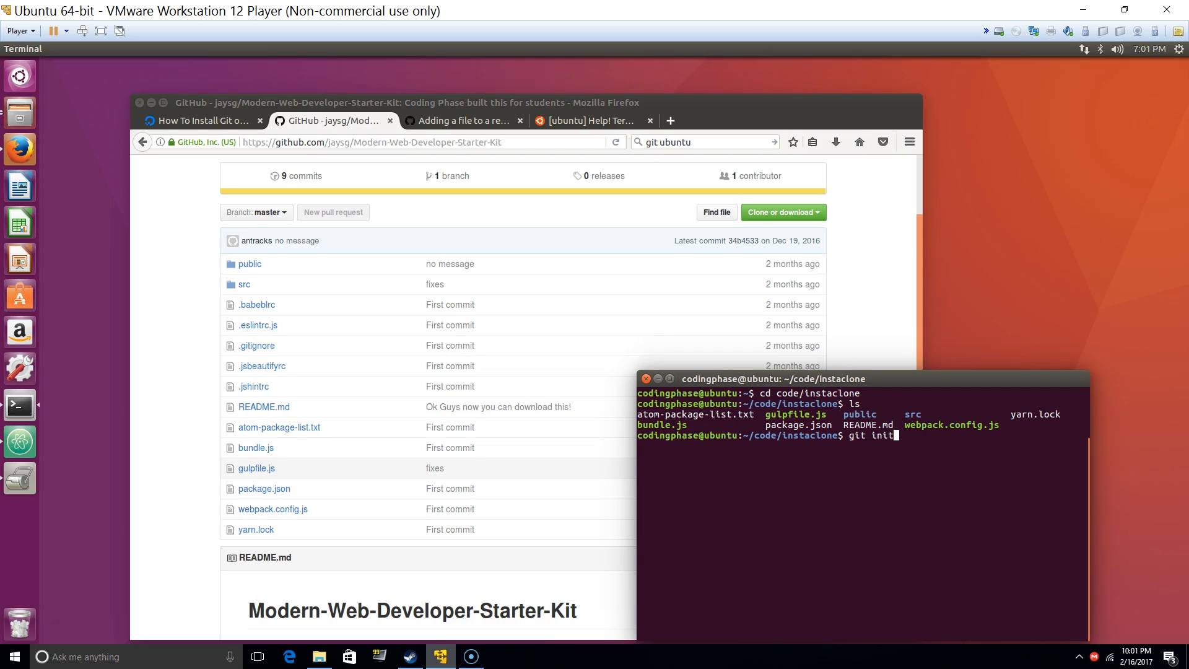
key("Return")
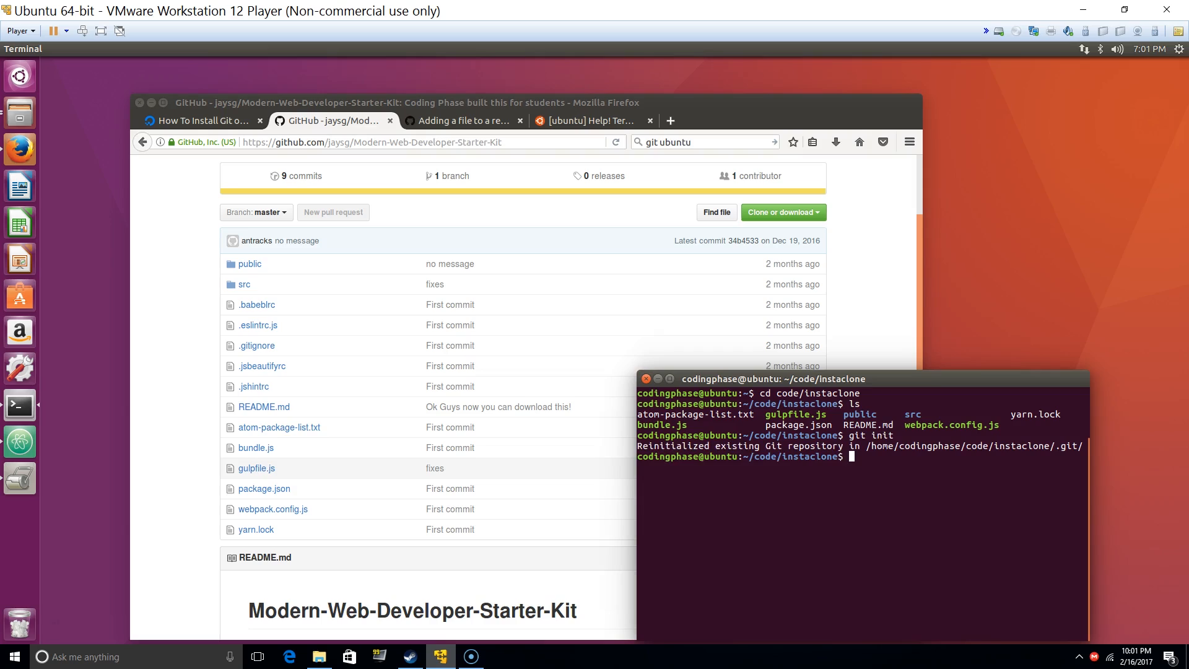
Stage everything with git add . and run git commit -m "first commit", which fails for missing identity.
type("git add")
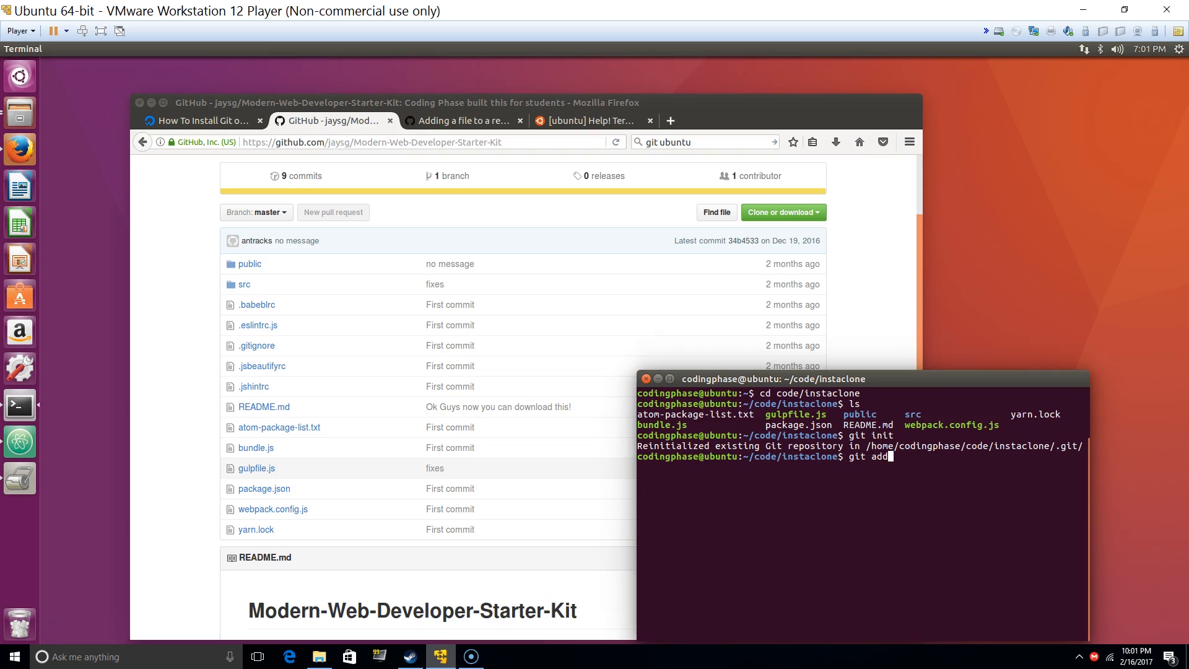
key("Return")
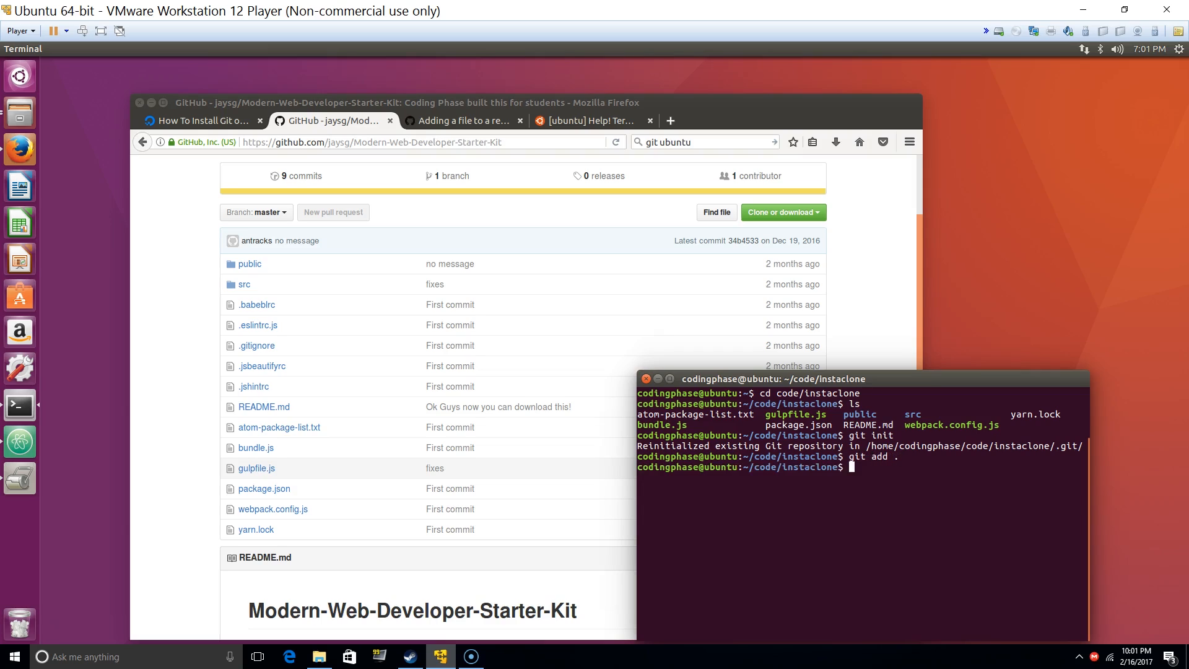
type("git com")
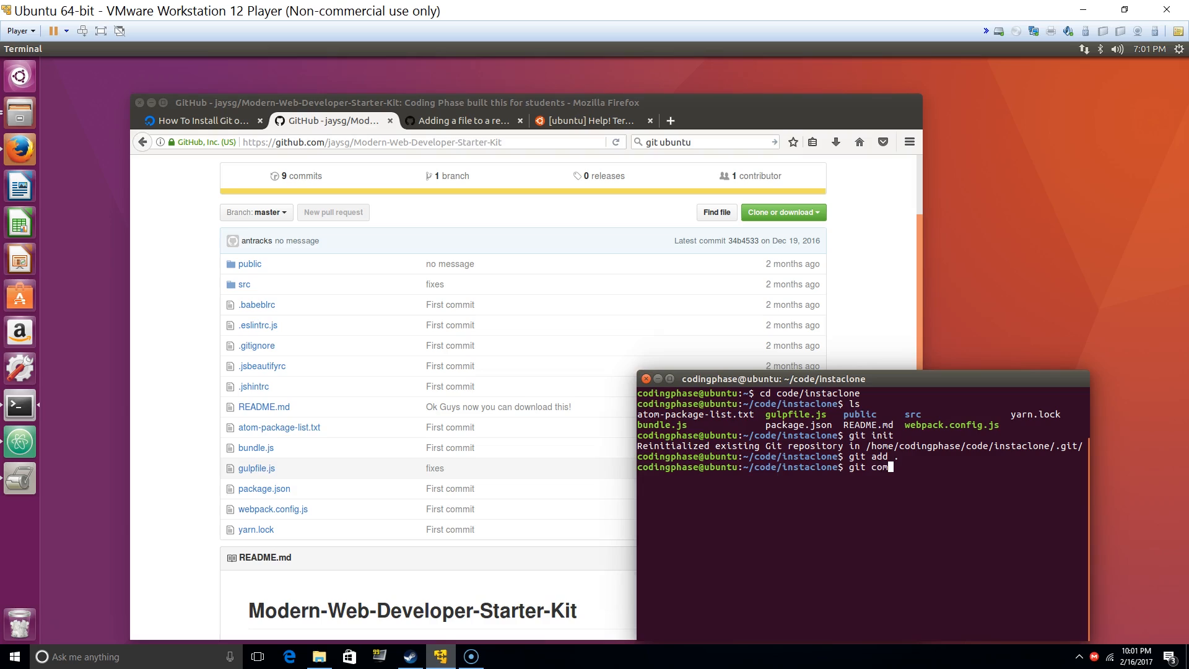
type("mit -m")
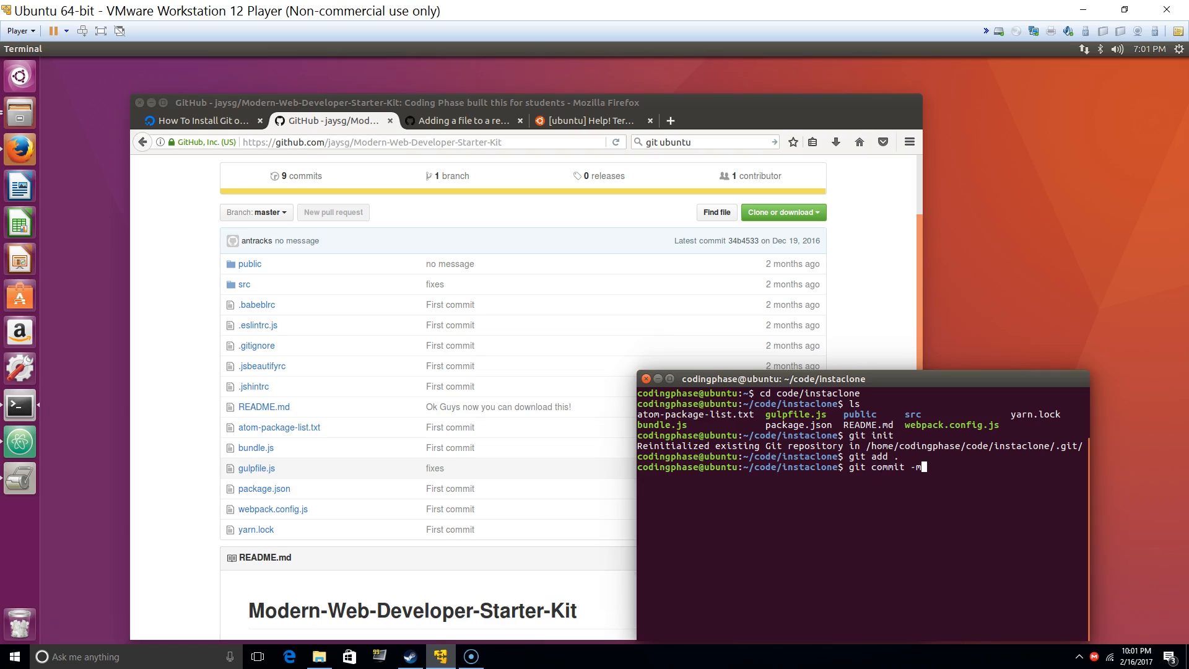
type("\"")
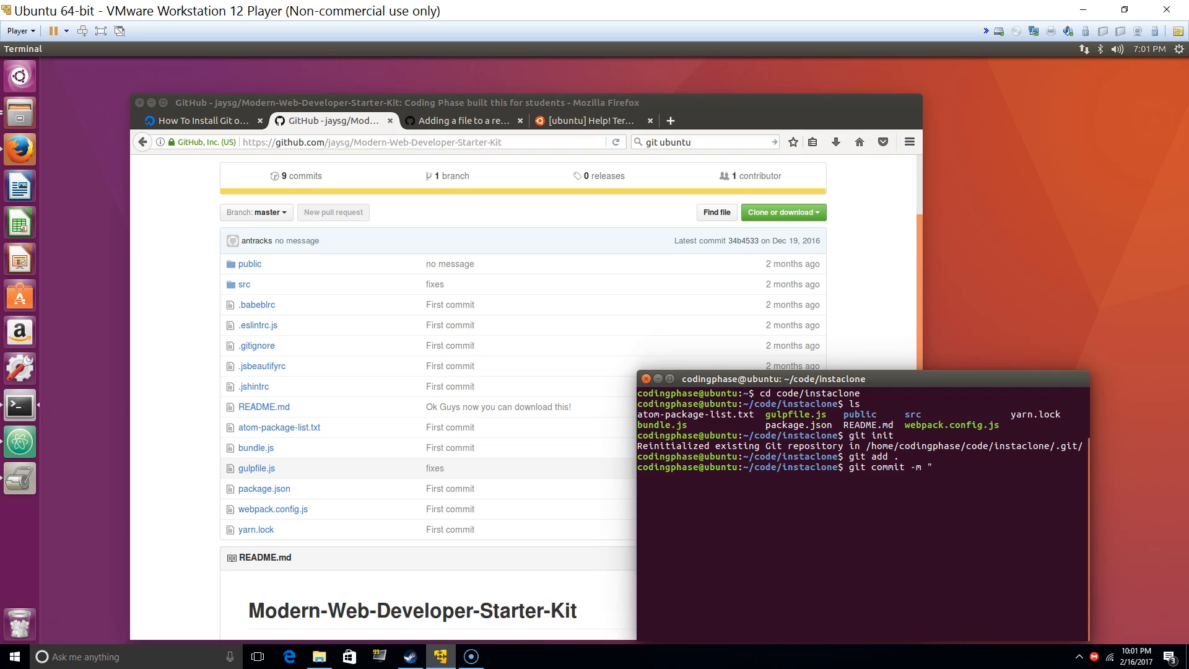
type("first g")
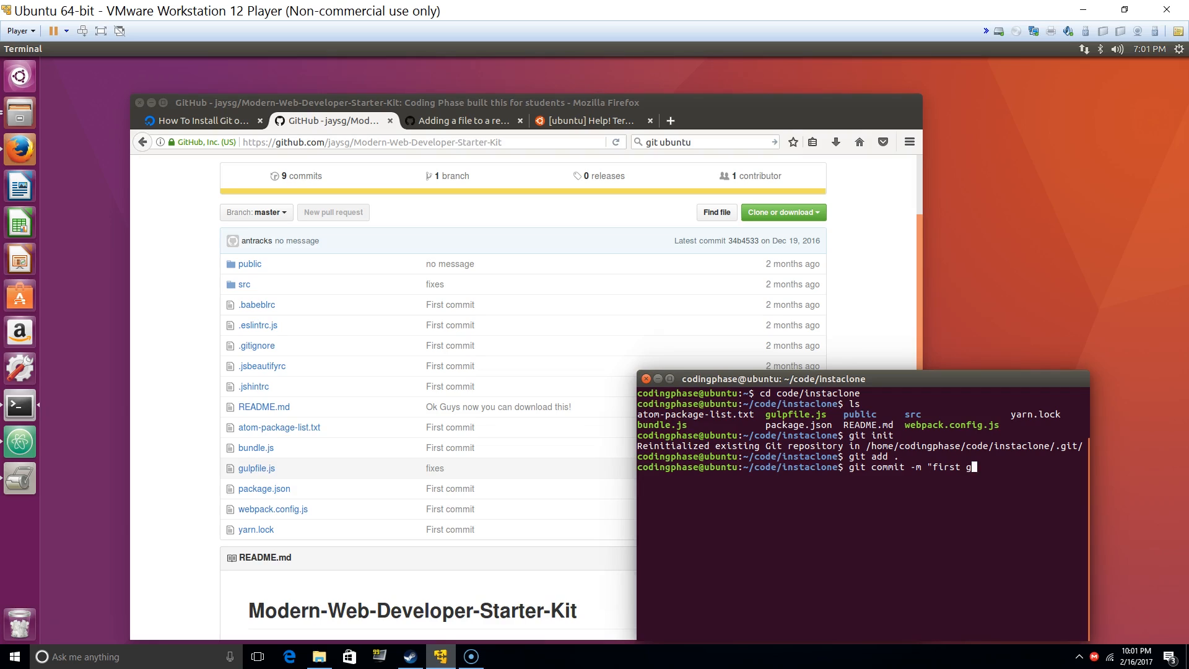
type("omm")
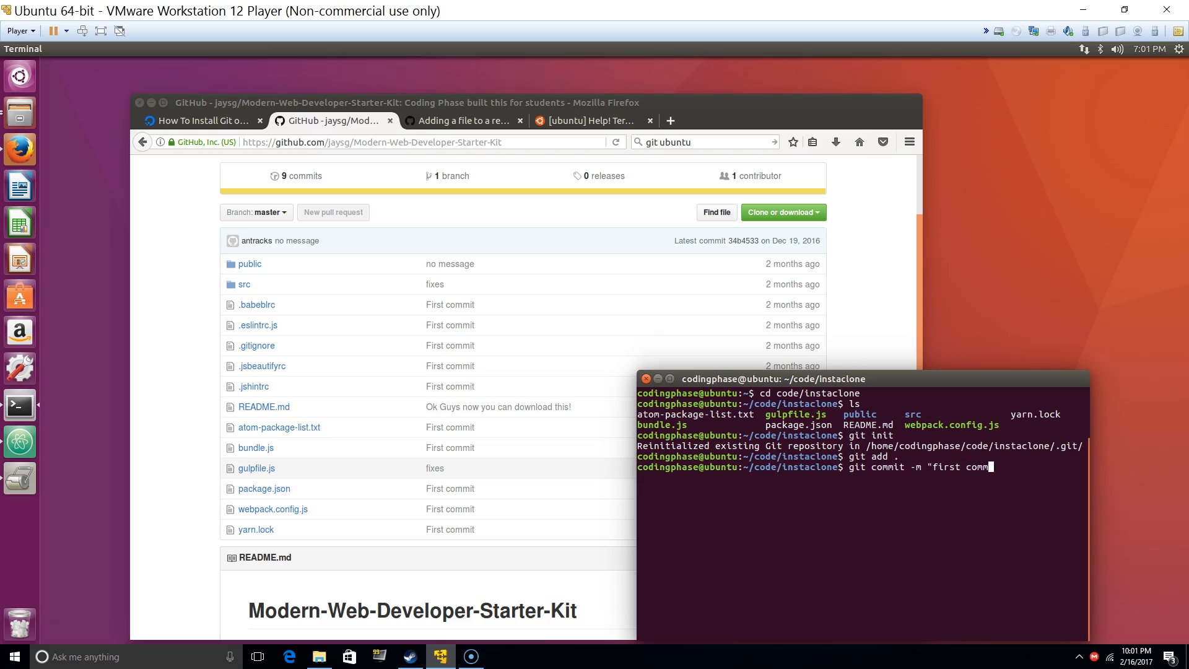
key("Return")
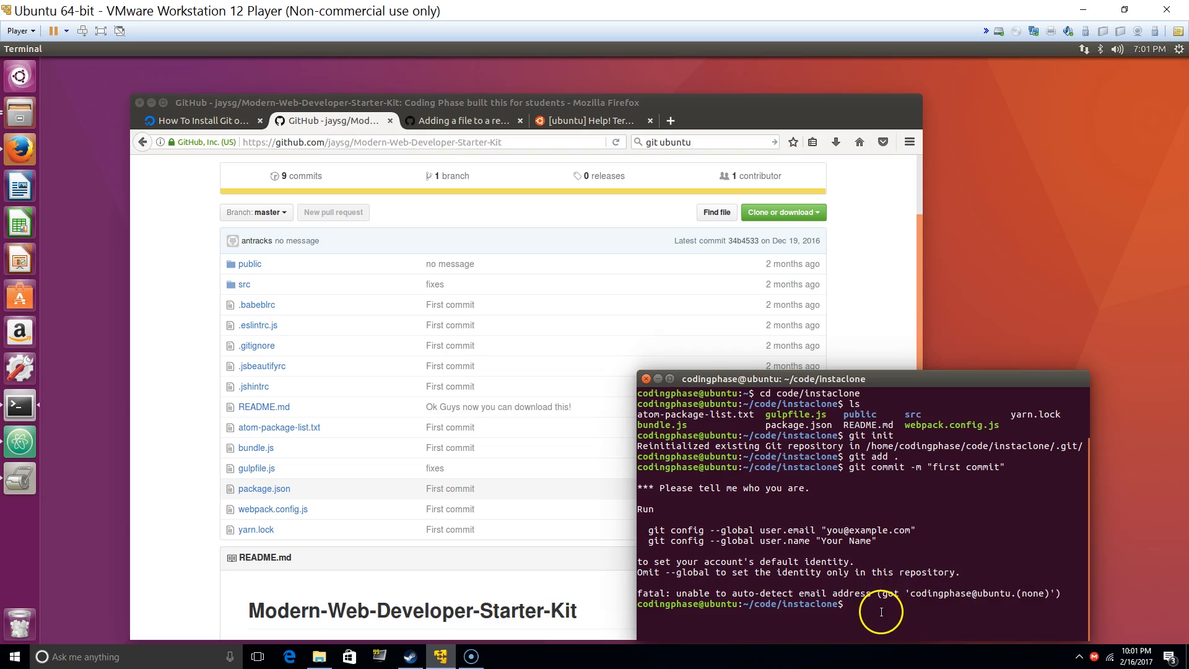
Run git config --global user.email with the codin... gmail.com address in quotes.
type("git confi")
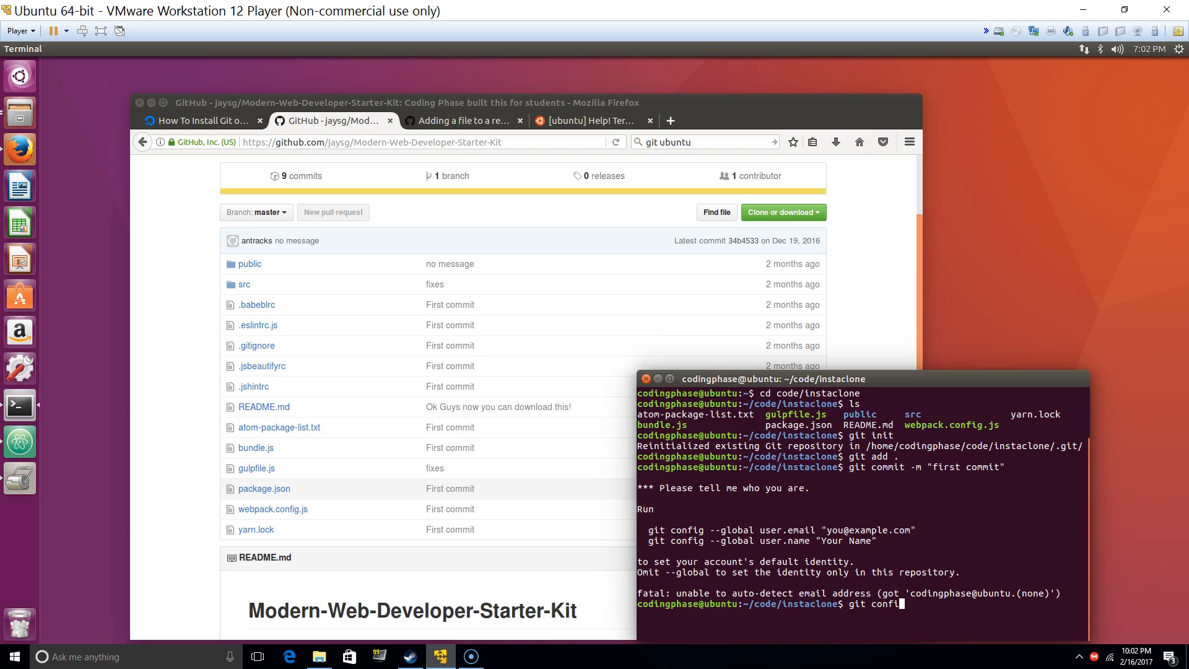
type("g --gl")
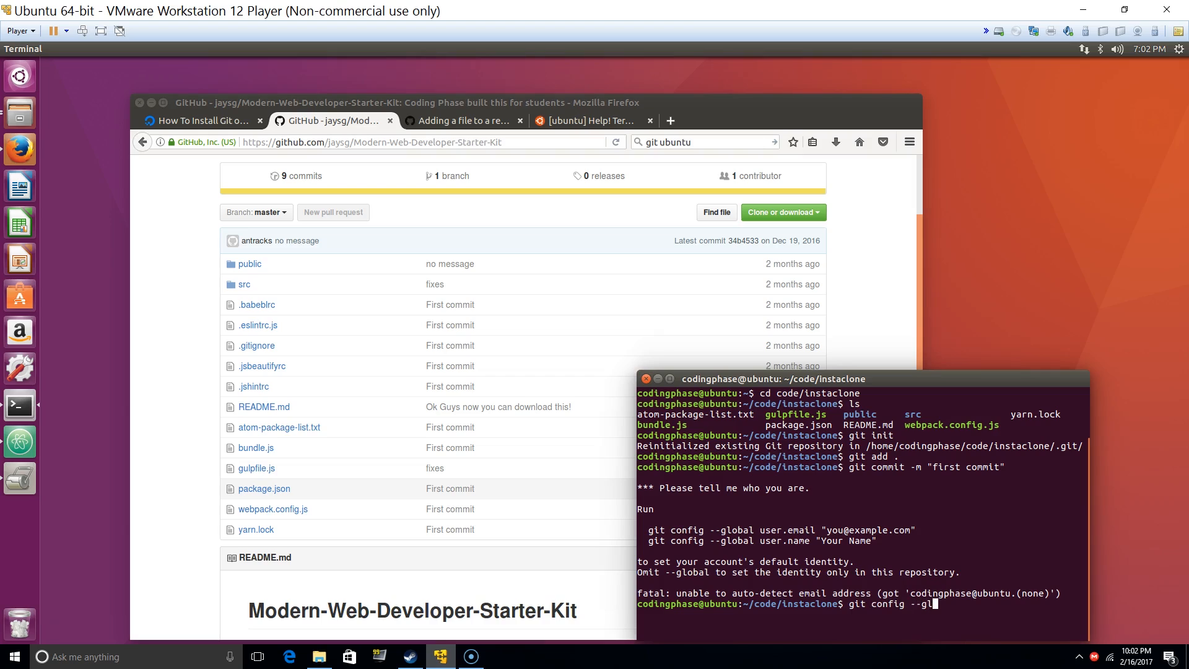
type("obal u")
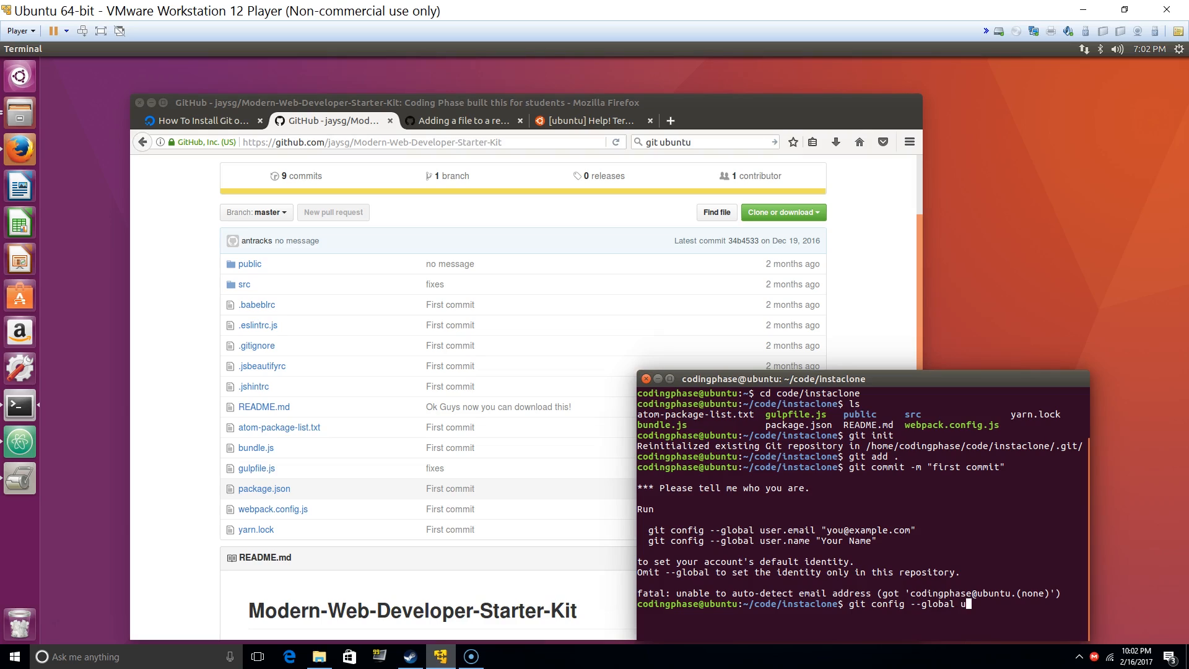
type("ser.email")
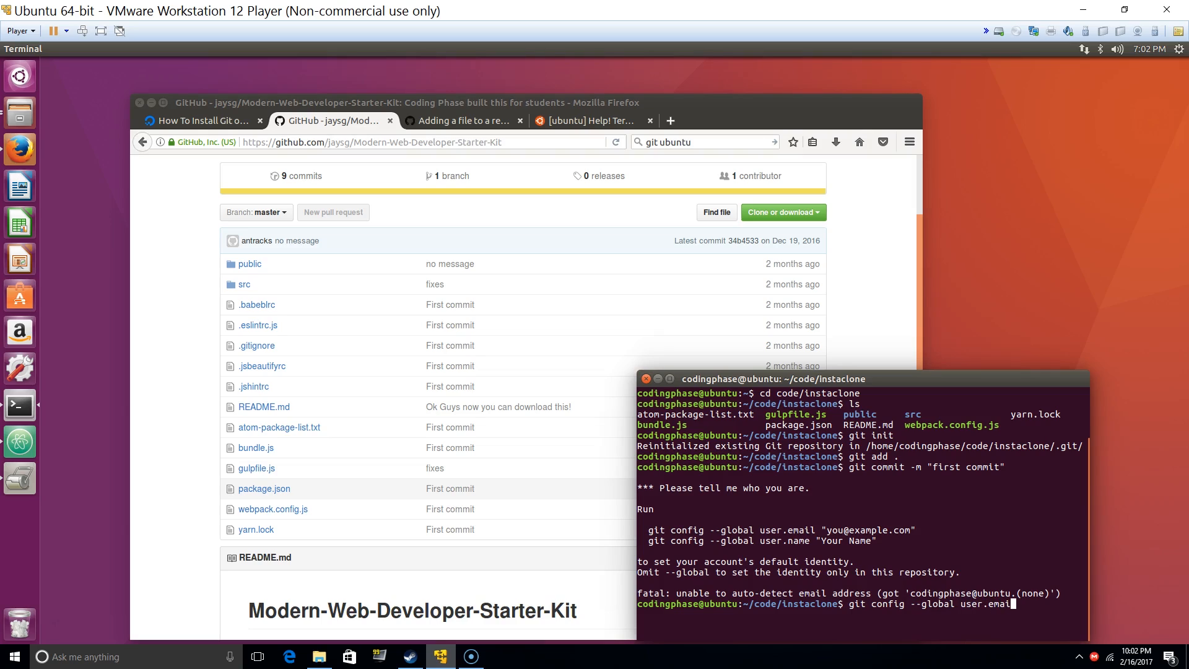
type("\"")
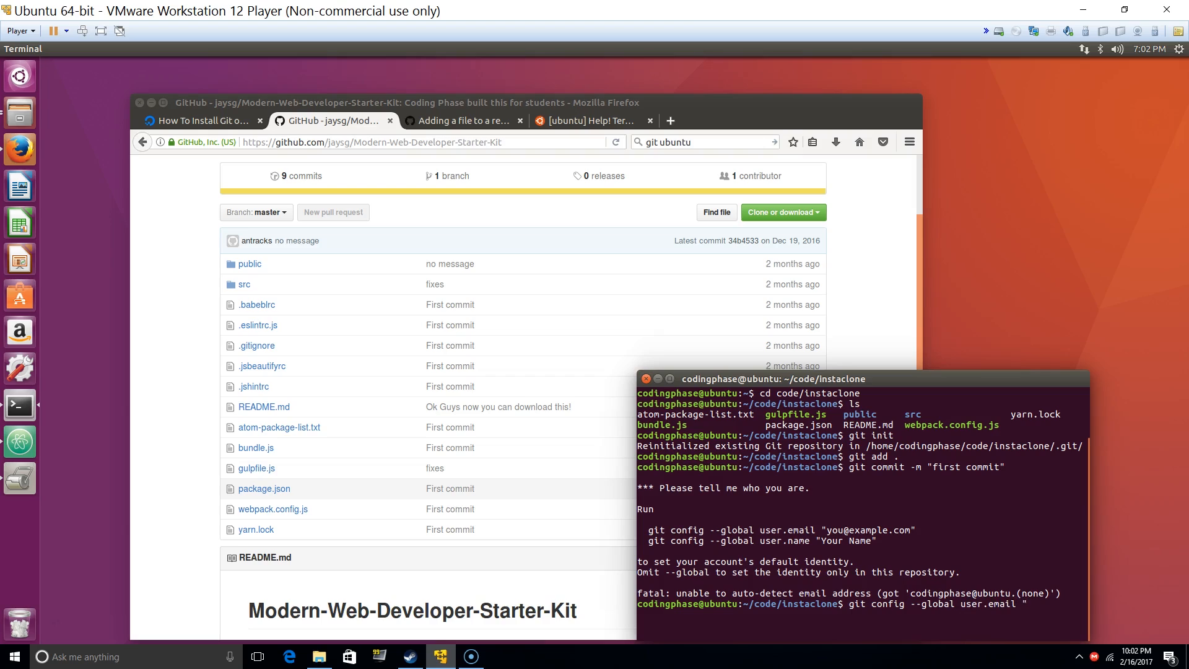
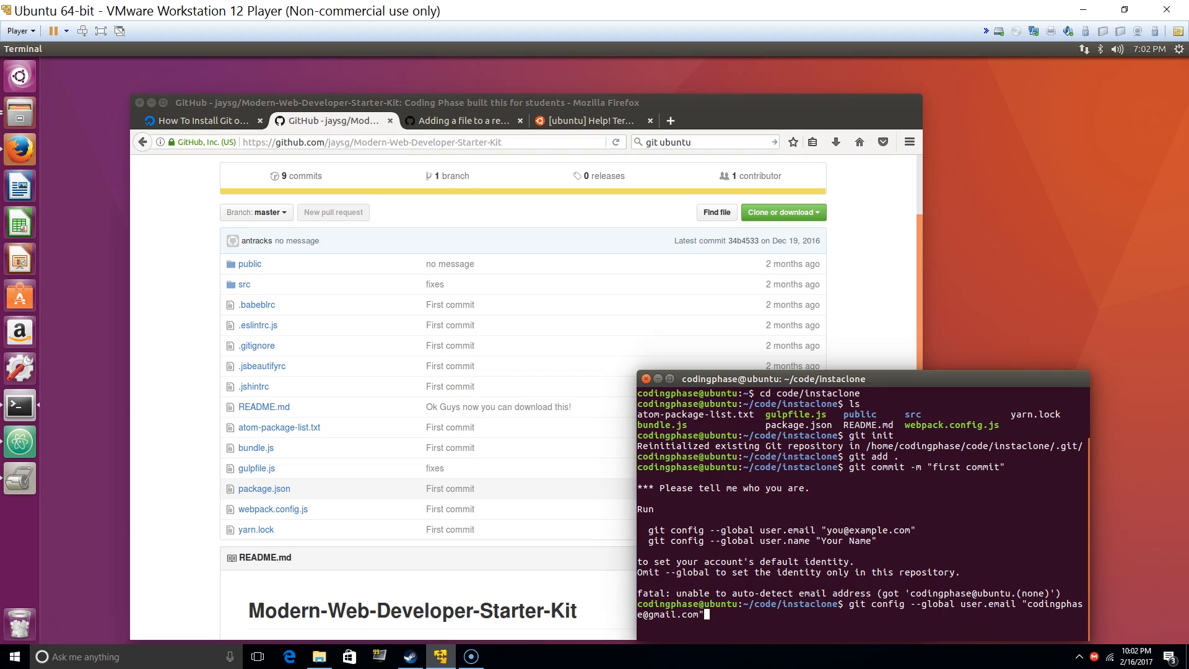
key("Return")
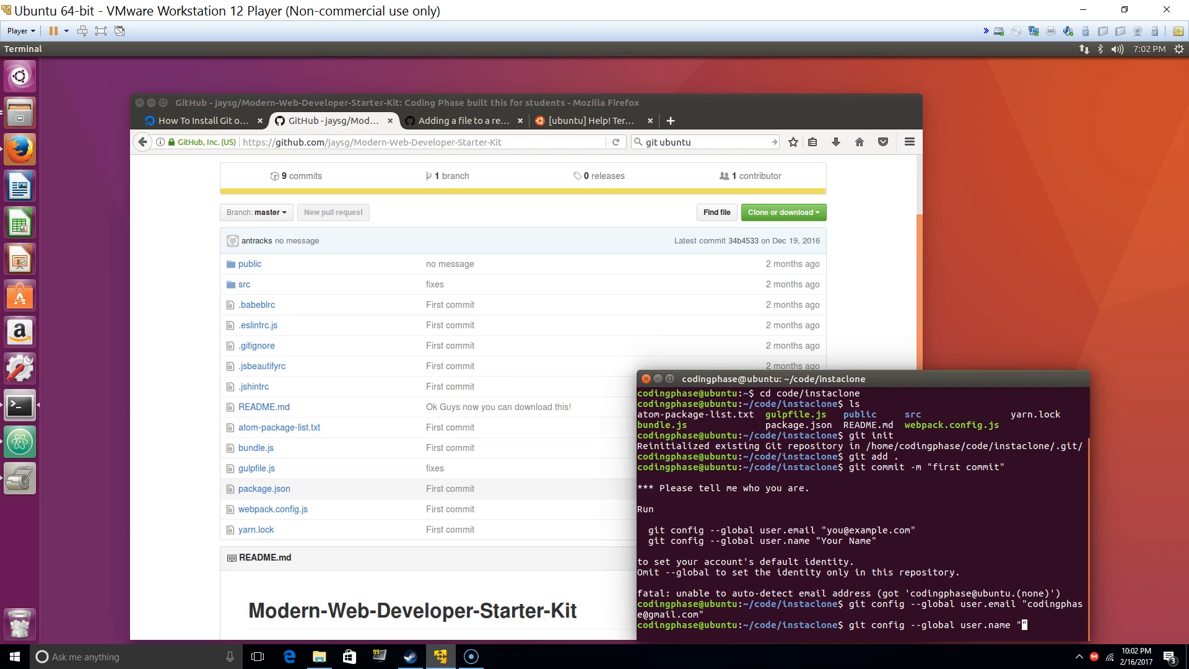
Set the global git user.name to "Joe".
type("Joe")
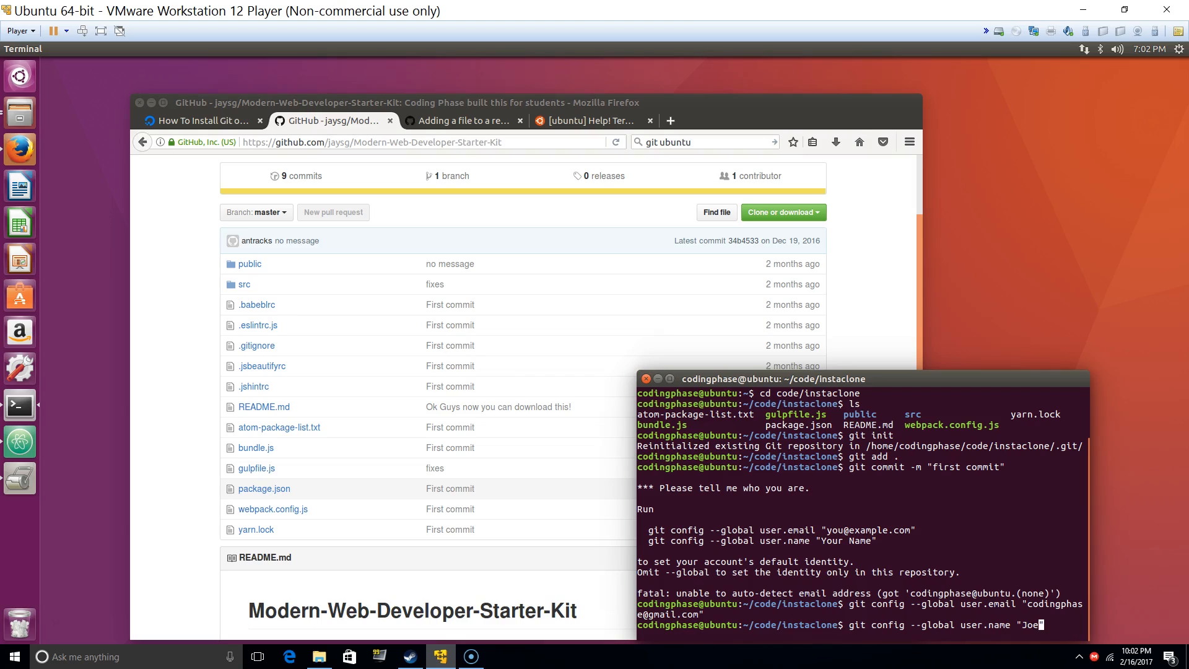
key("Return")
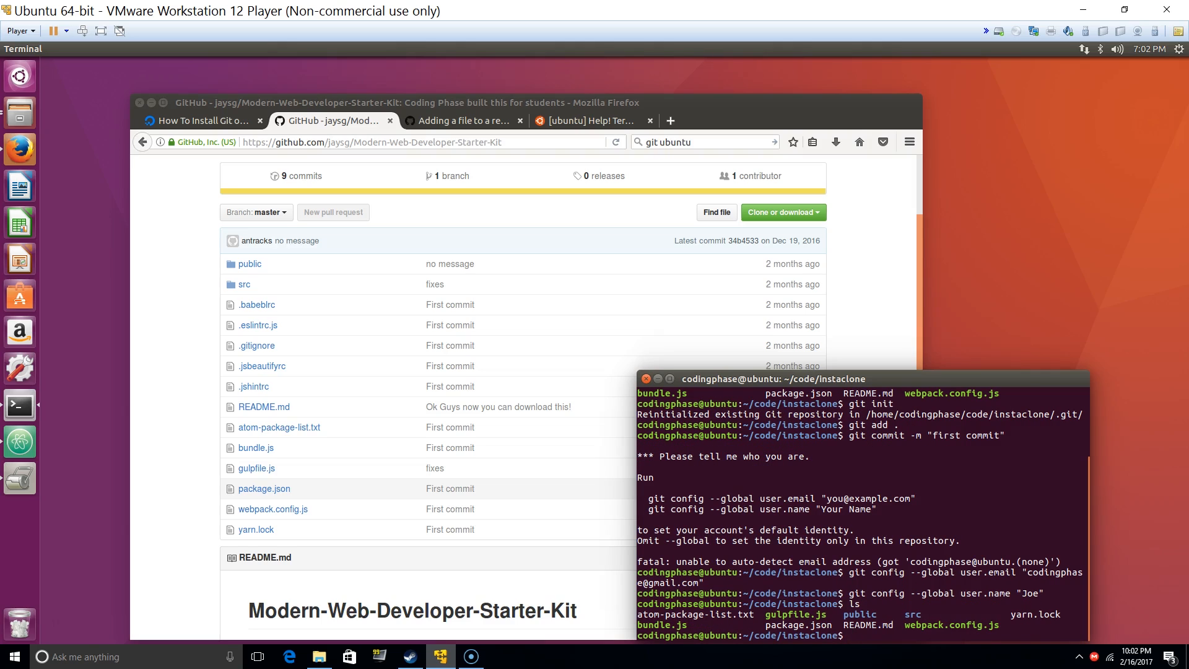
mouse_move(777, 327)
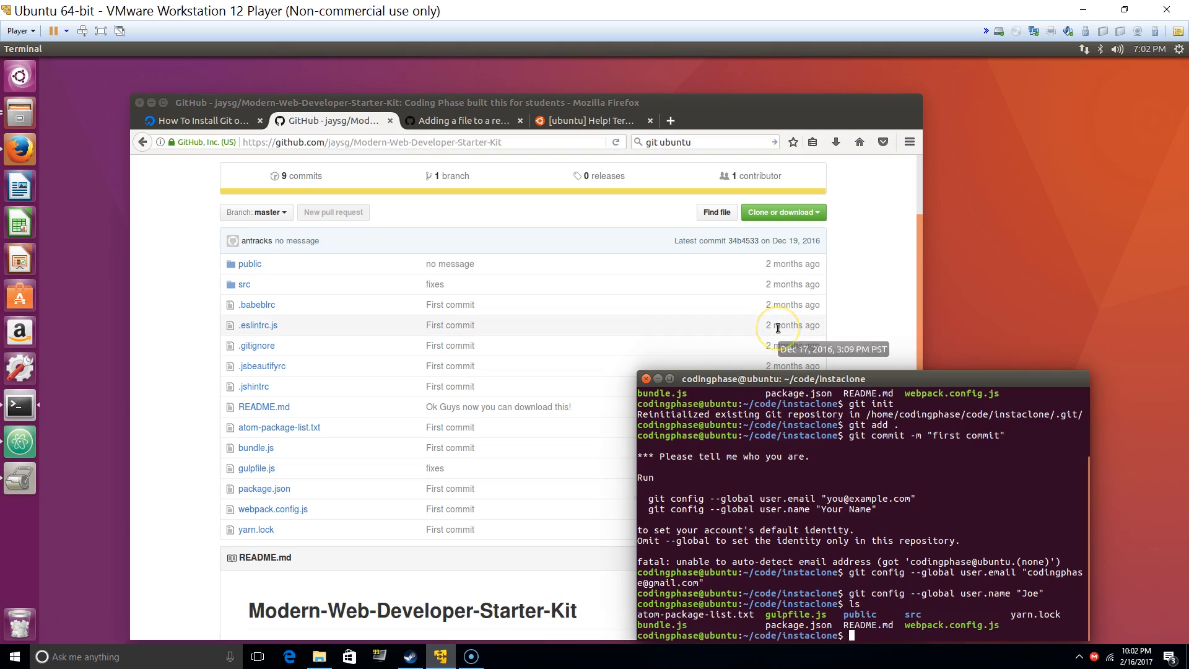